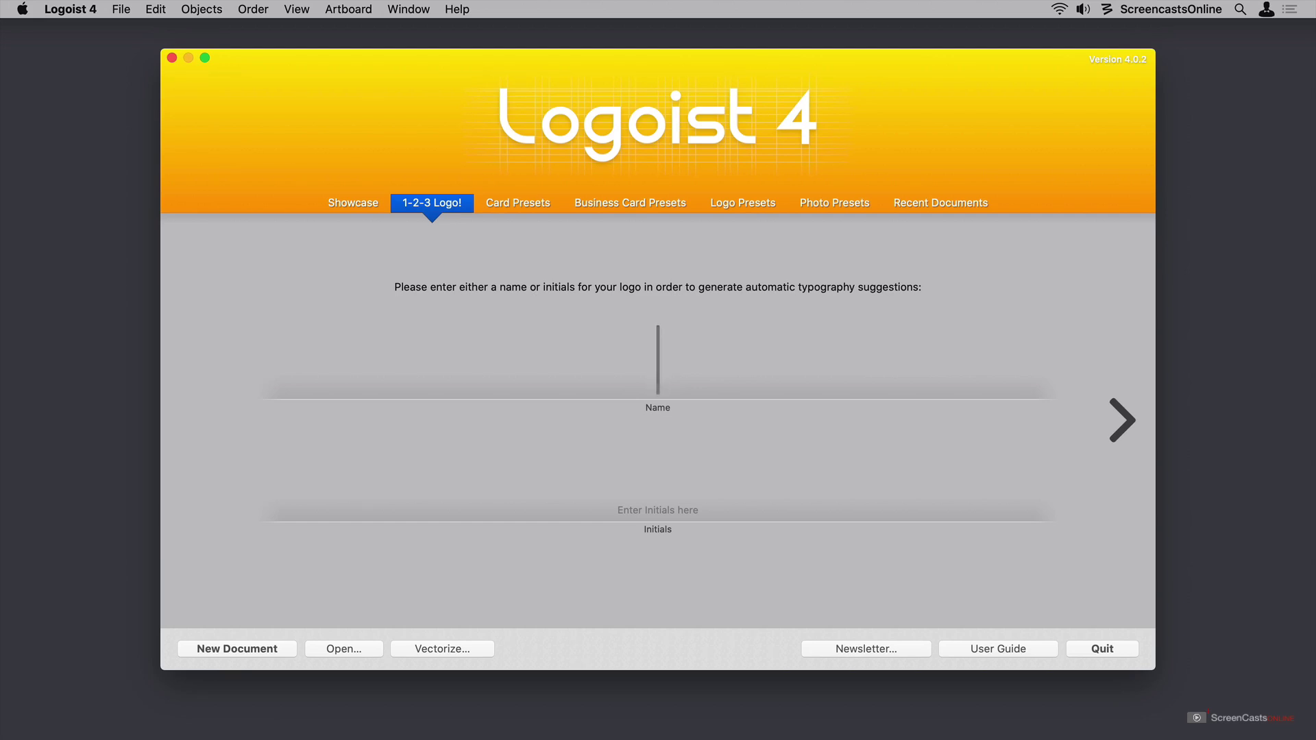
mouse_move(13, 340)
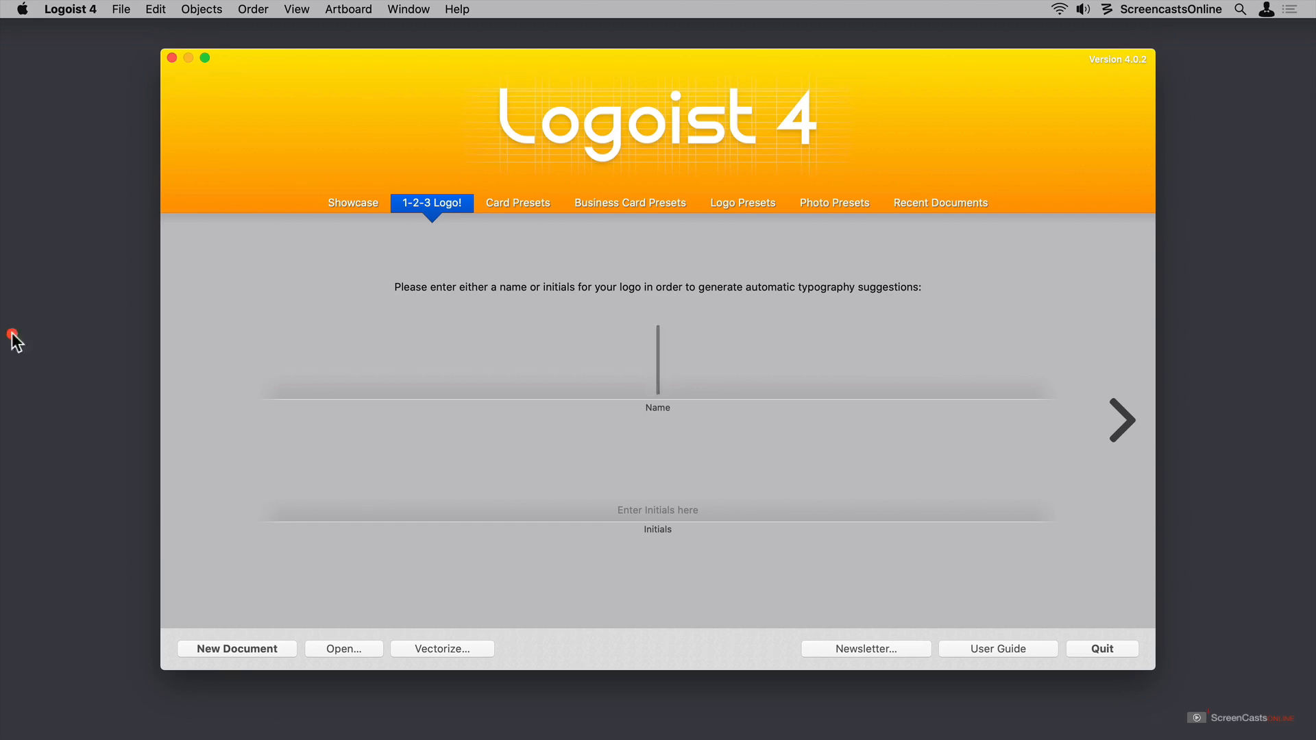
mouse_move(350, 208)
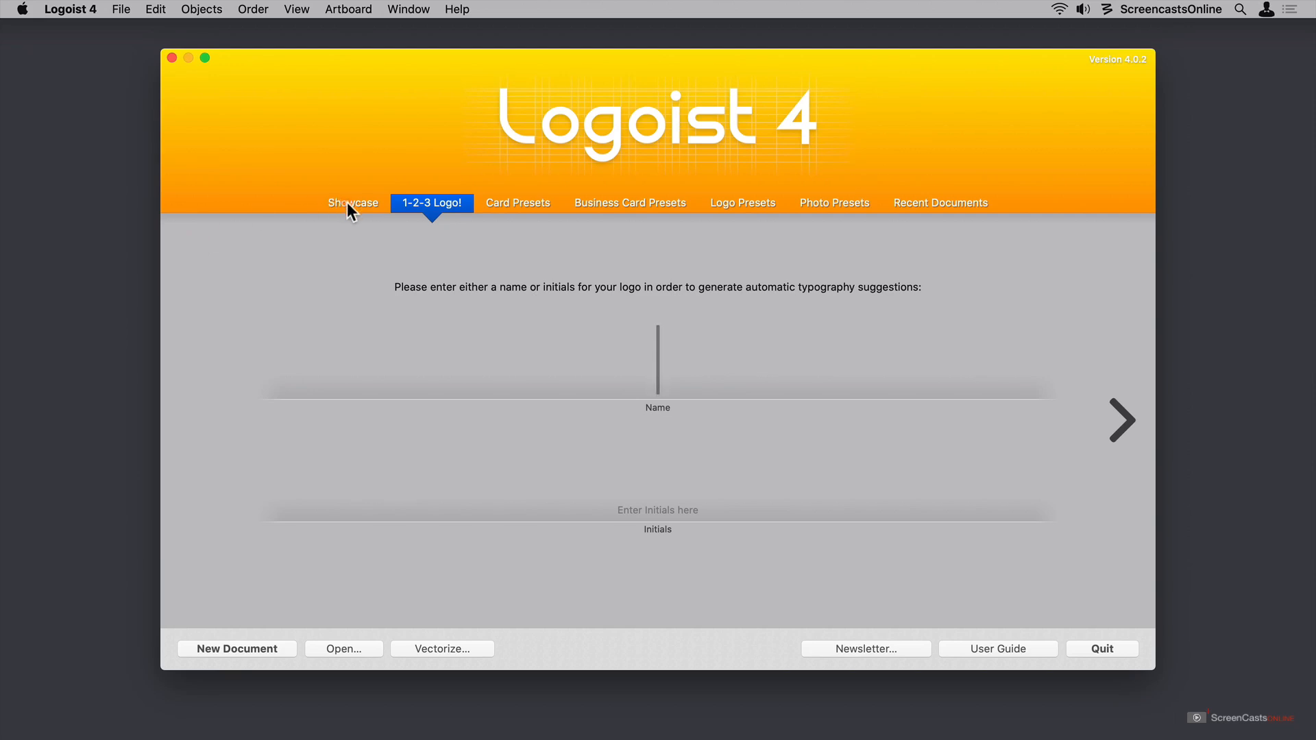
Browse the Showcase, Card, Business Card, Logo and Photo preset pages, ending on Recent Documents.
left_click(353, 203)
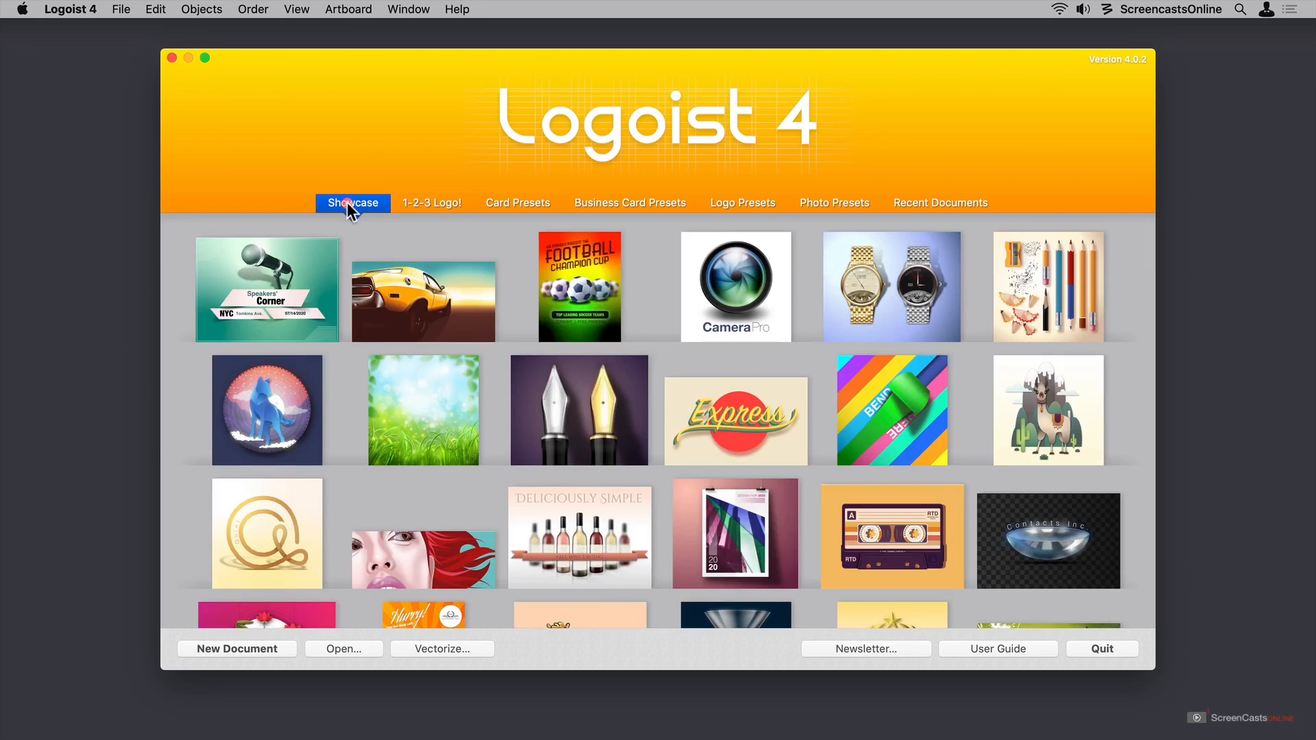
mouse_move(514, 204)
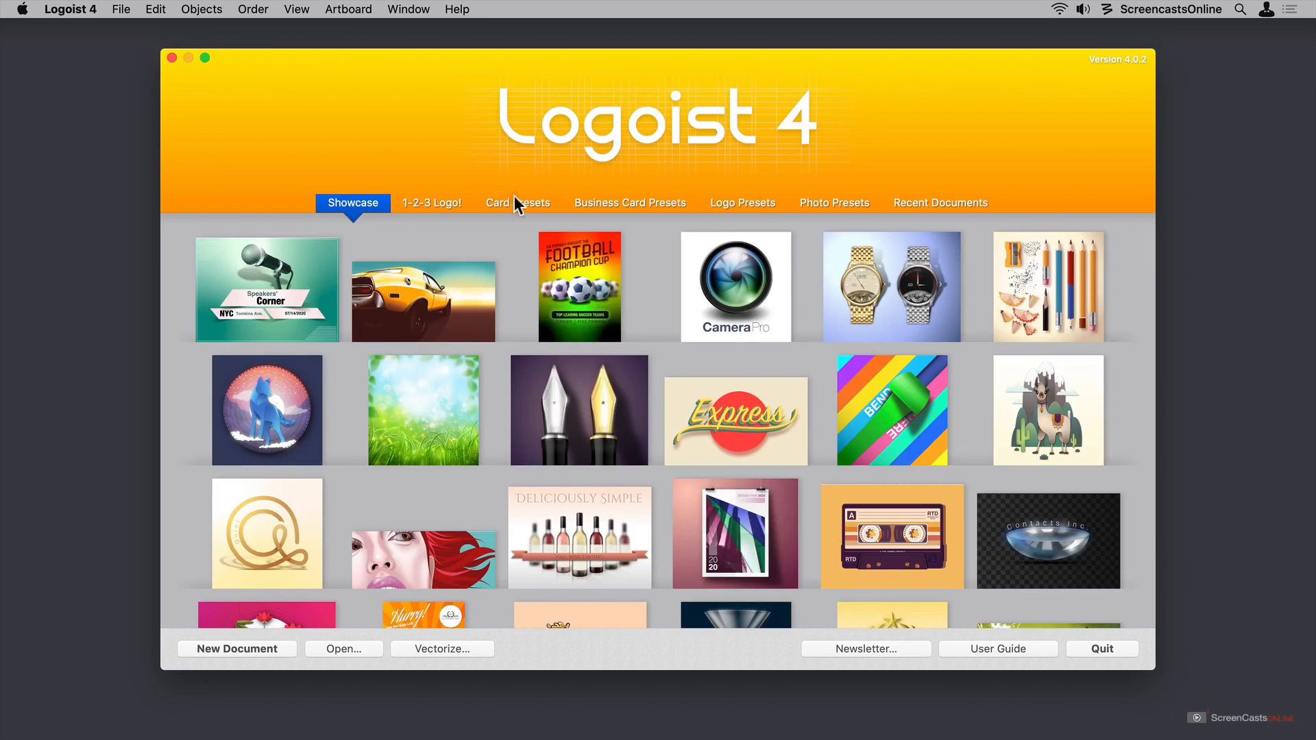
left_click(517, 203)
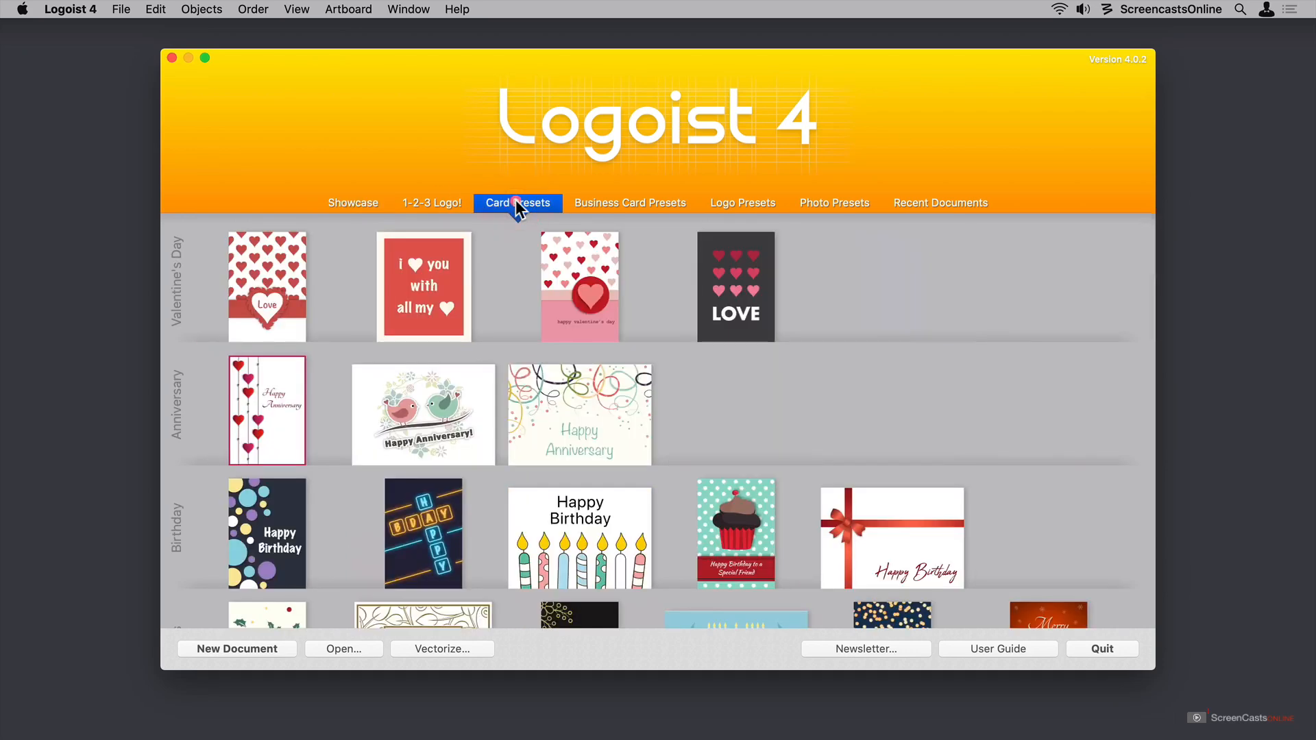
mouse_move(631, 201)
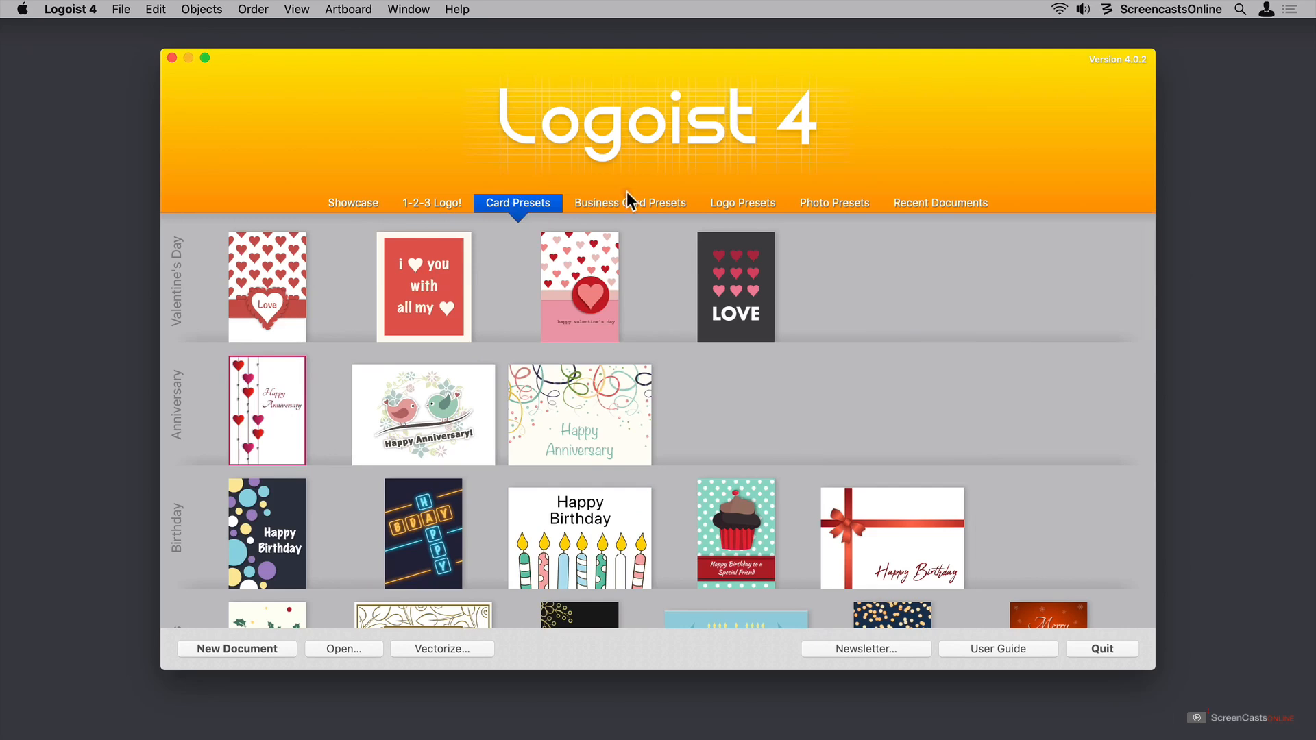
left_click(629, 202)
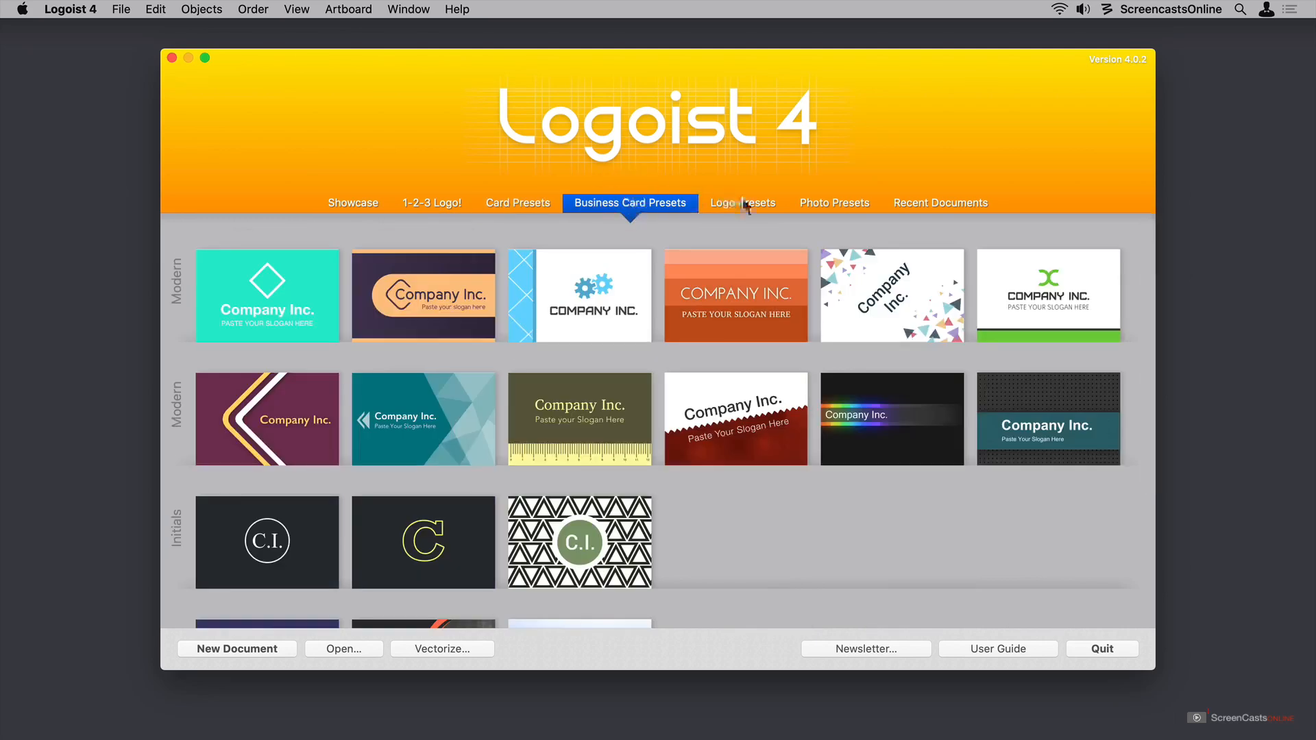
left_click(742, 202)
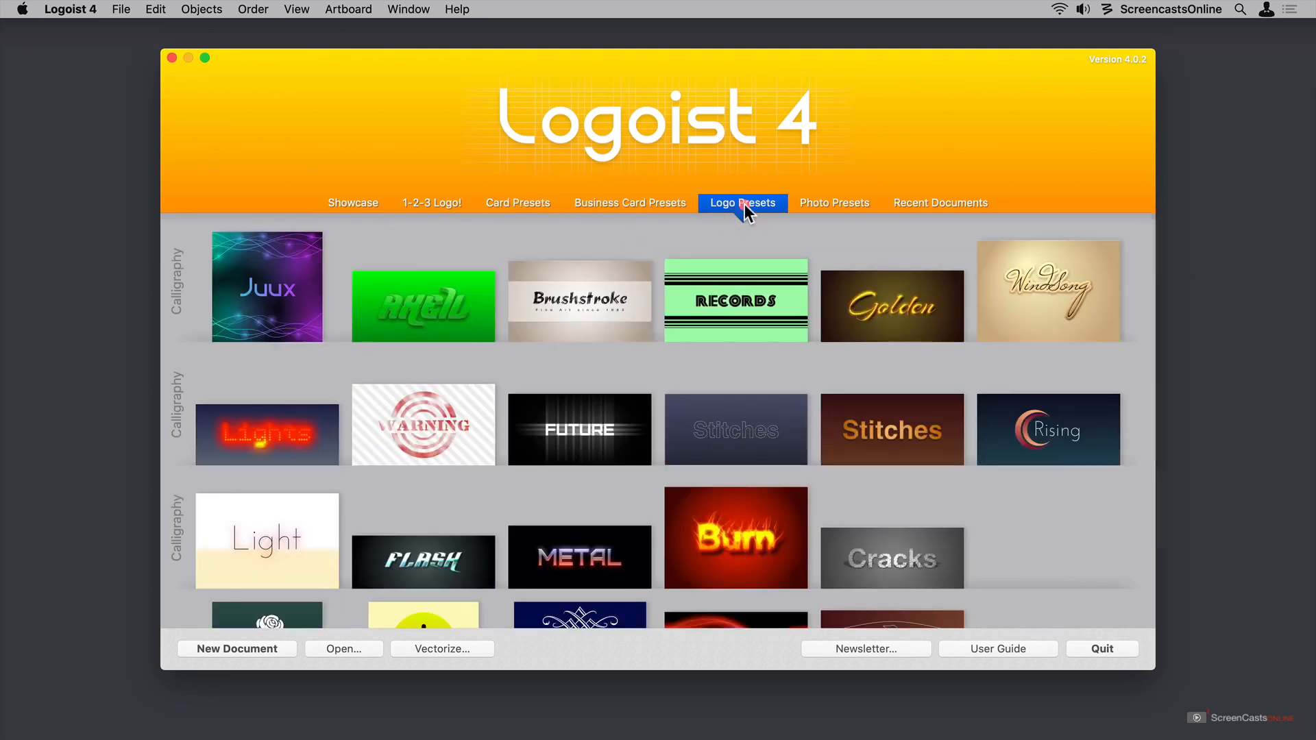
left_click(833, 203)
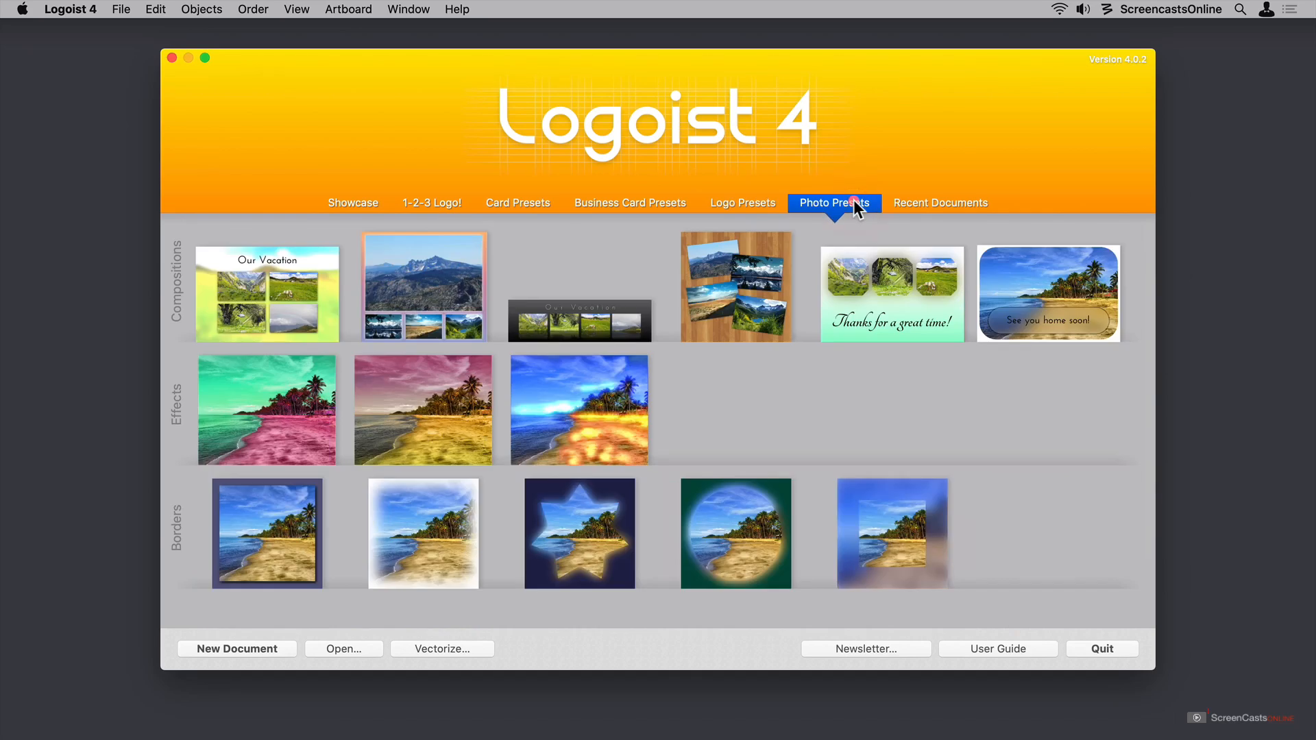
left_click(940, 203)
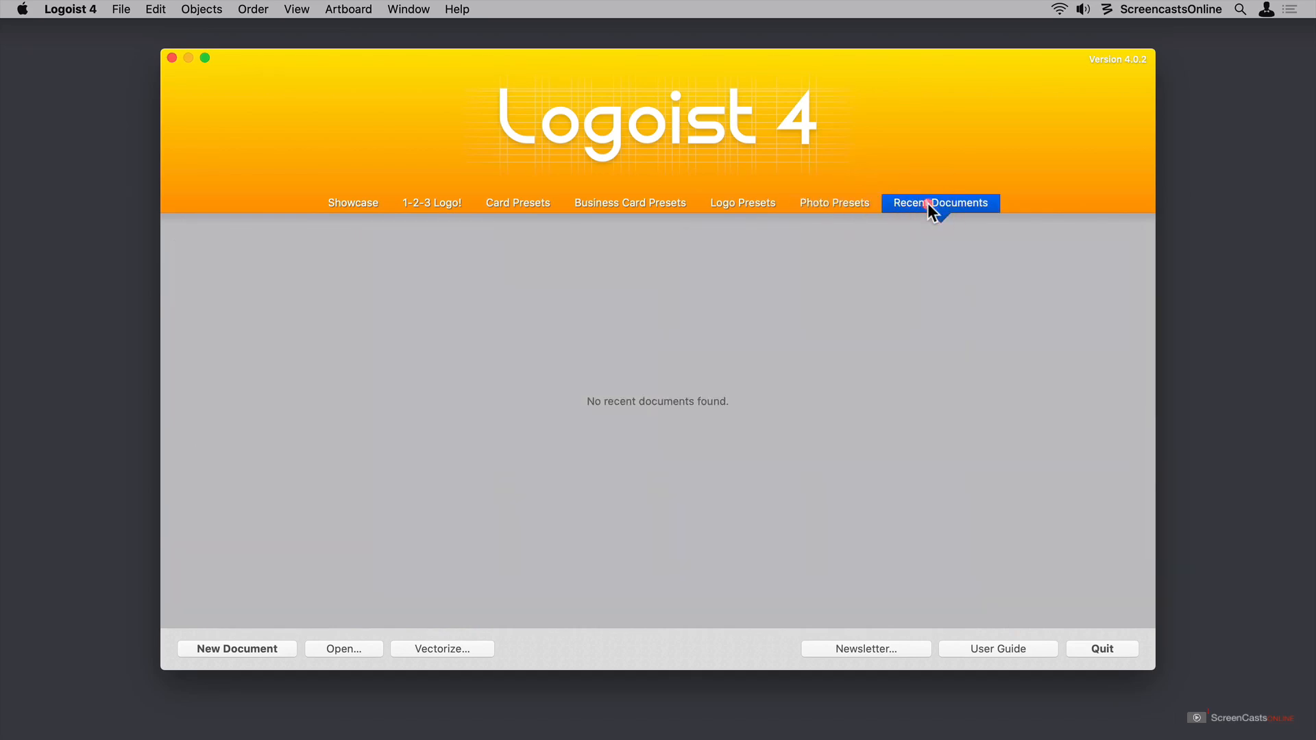
mouse_move(428, 210)
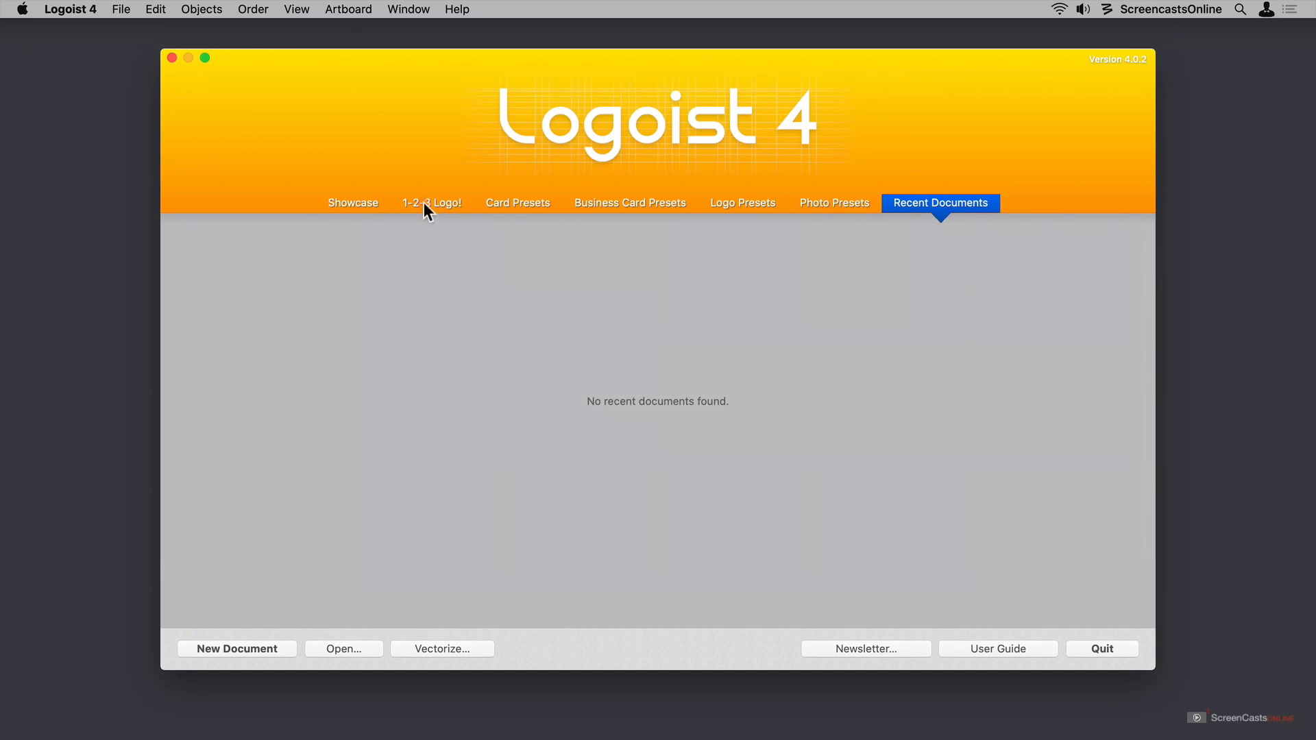
Enter the name 'Taming the Terminal' and initials 'TTT' in the 1-2-3 Logo wizard.
left_click(431, 203)
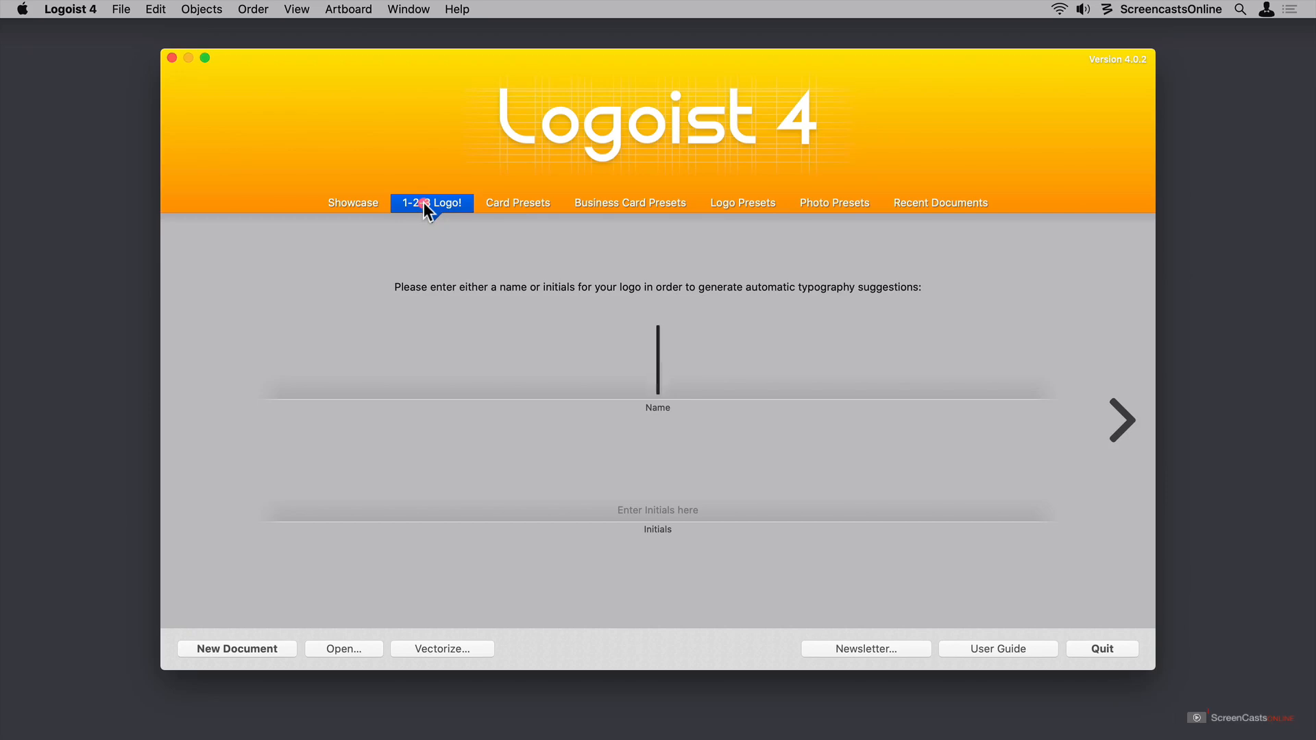
type("Taming the Terminal")
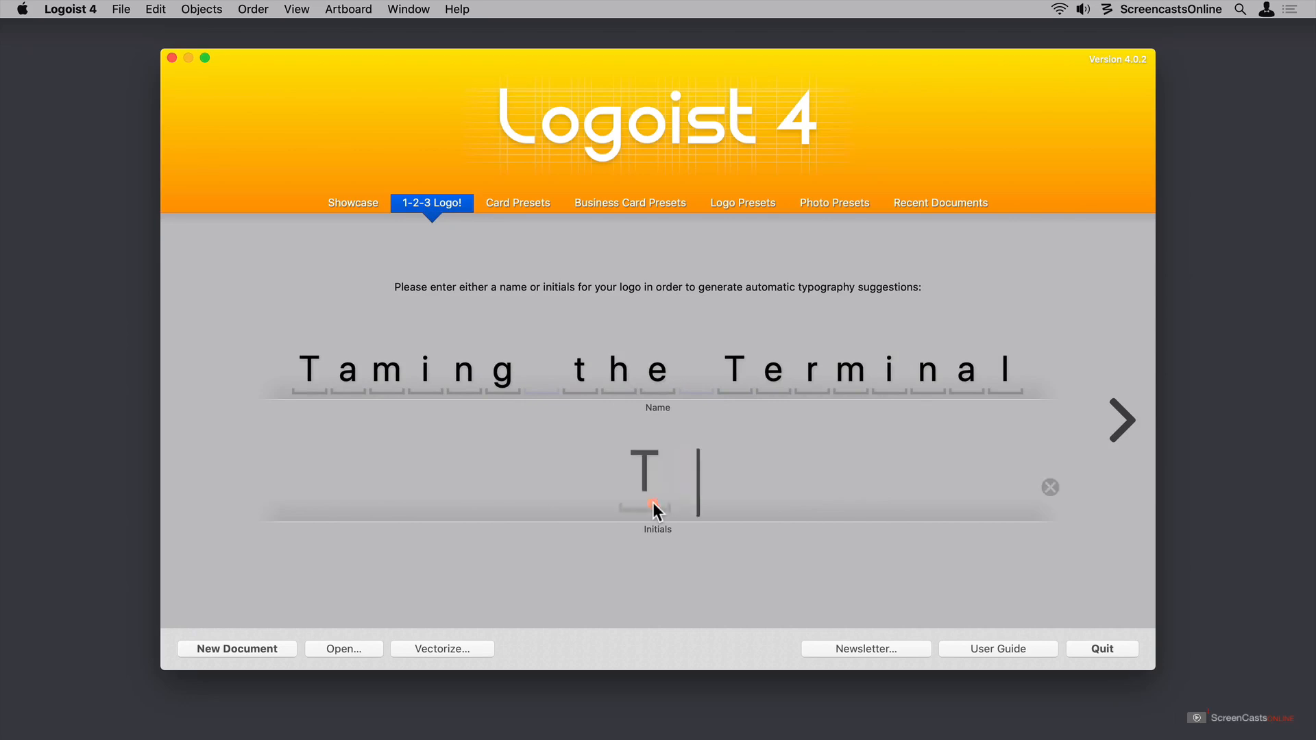
type("TT")
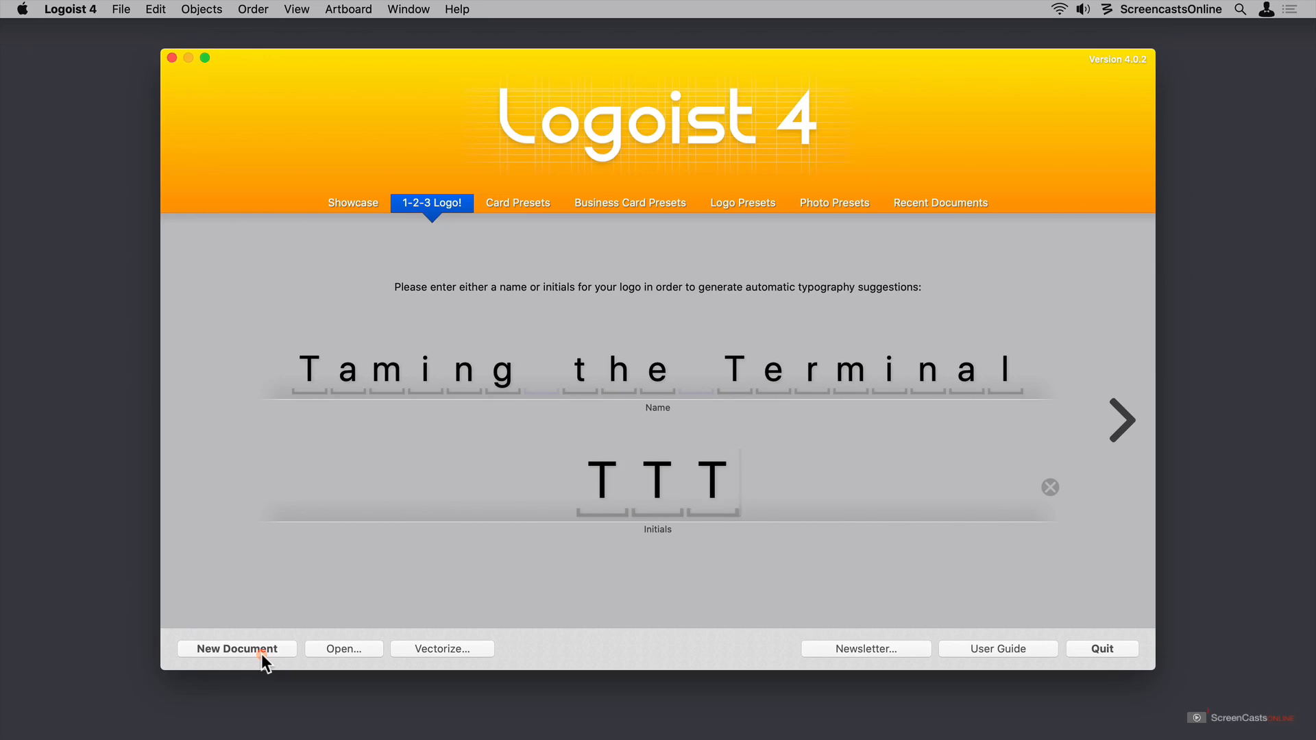
mouse_move(349, 656)
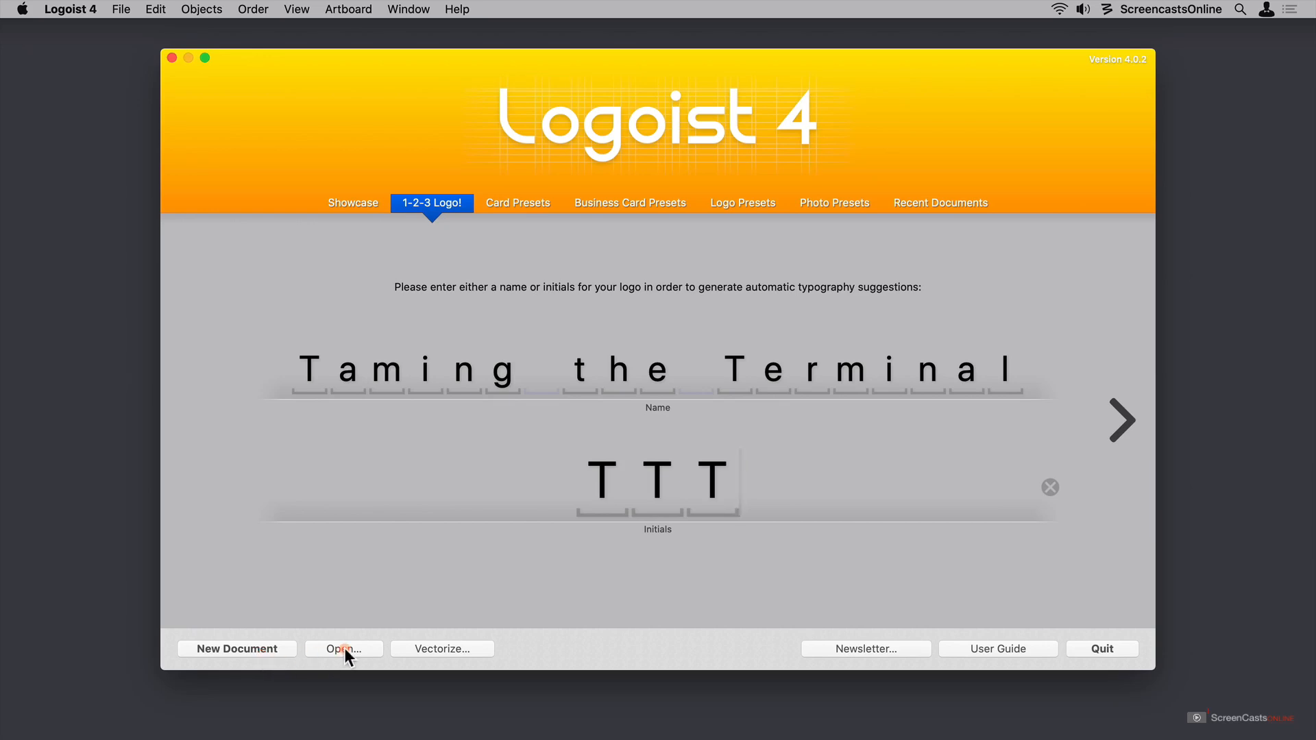
mouse_move(473, 661)
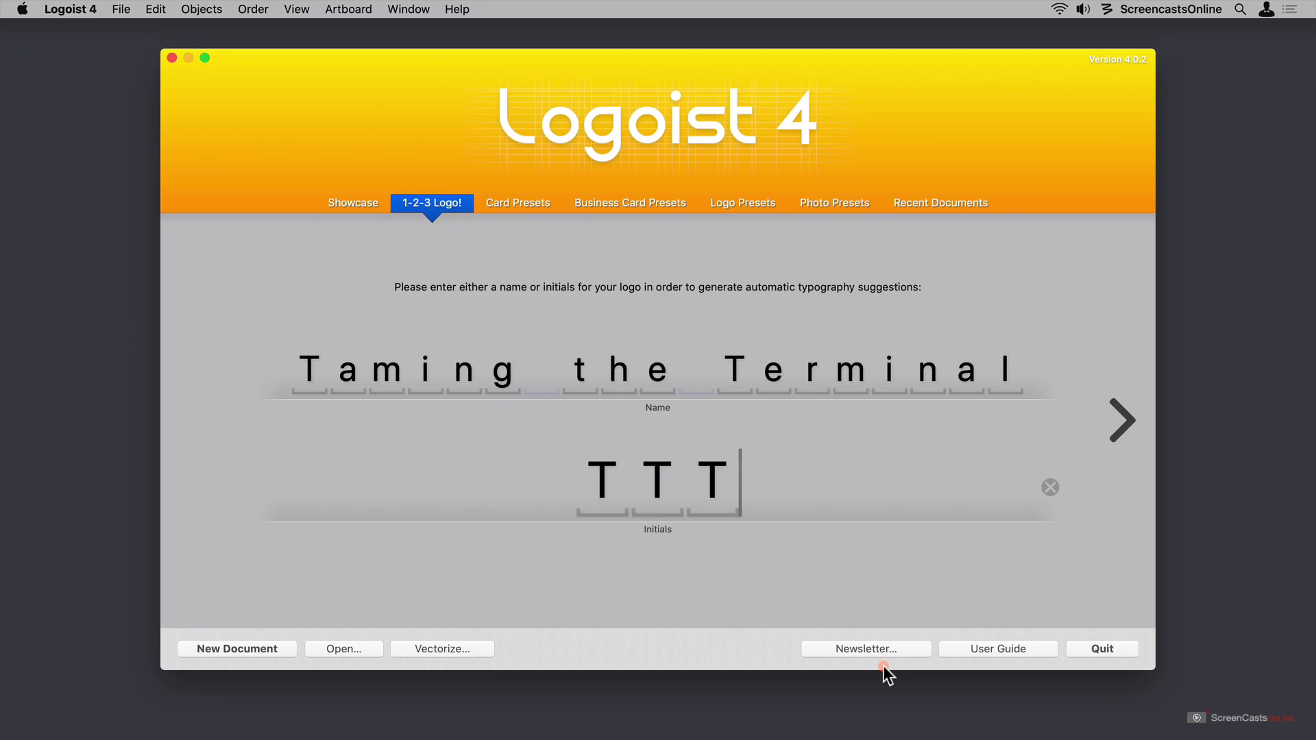
mouse_move(1010, 674)
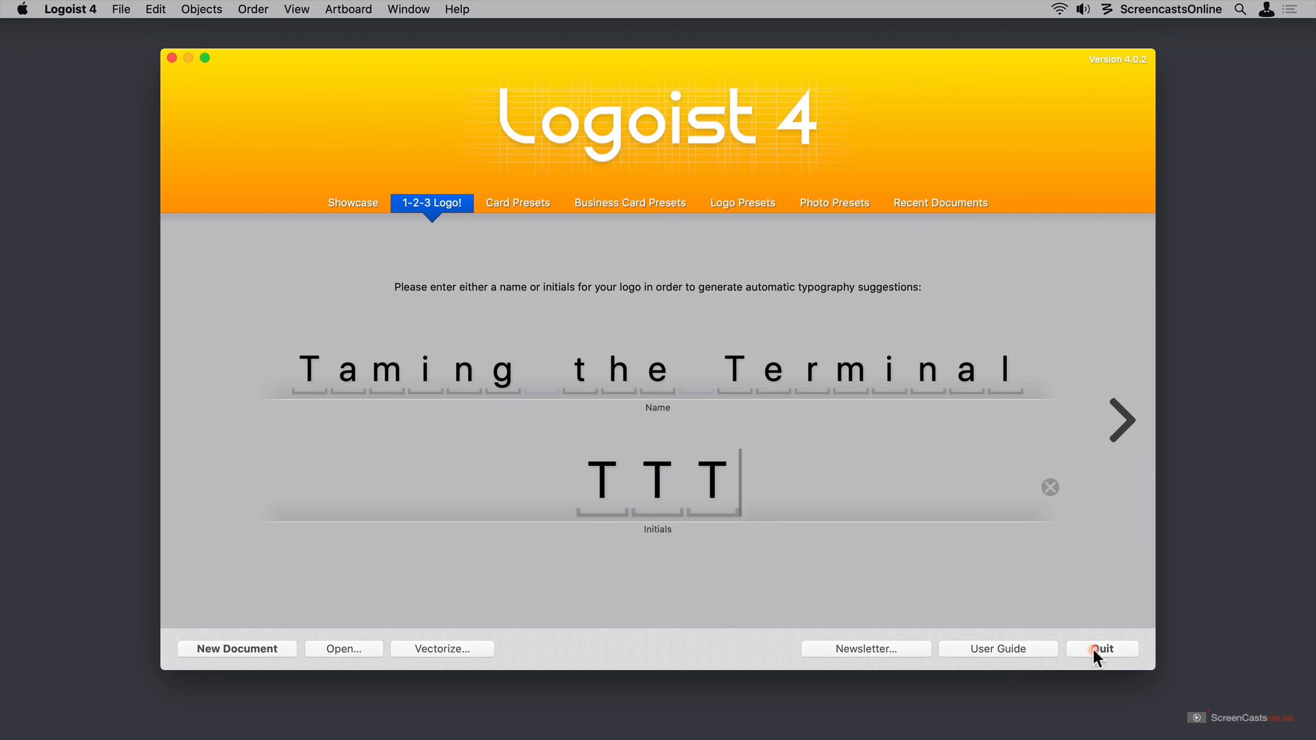
mouse_move(1122, 421)
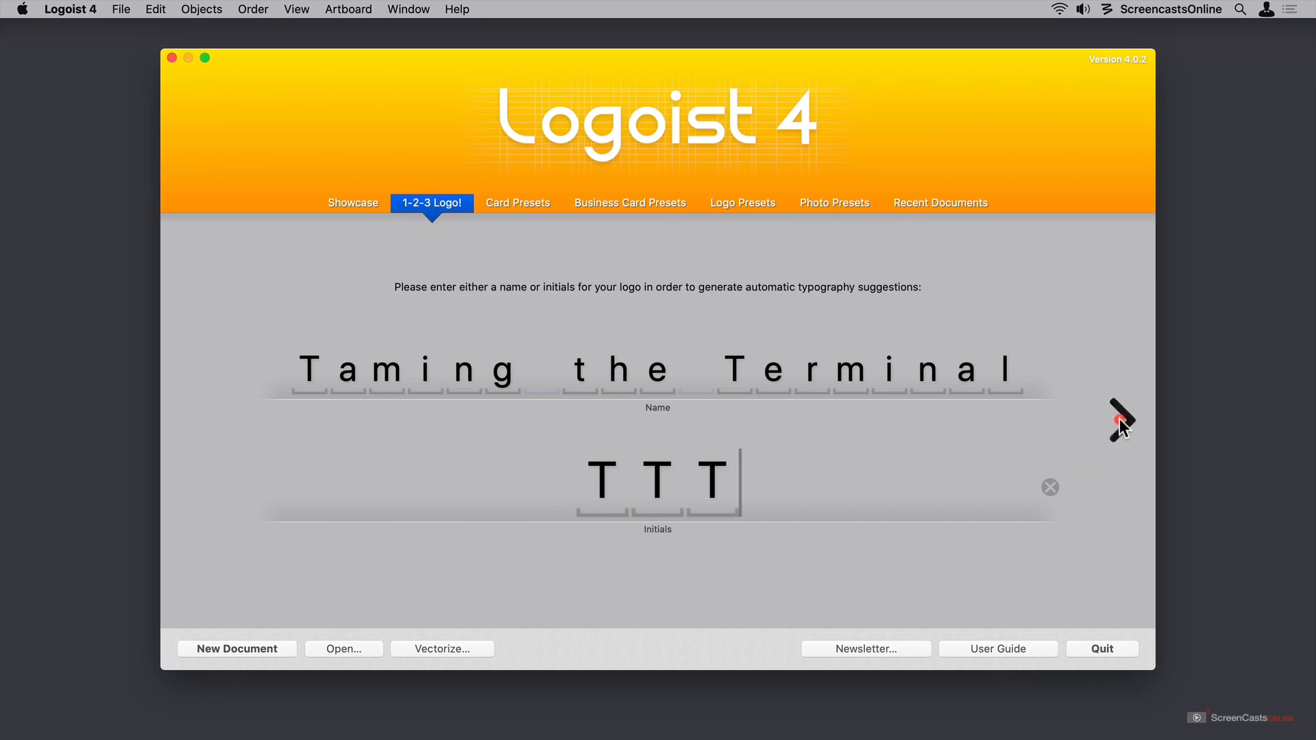
Advance the wizard and enter the tagline 'Master the macOS command line'.
left_click(1121, 419)
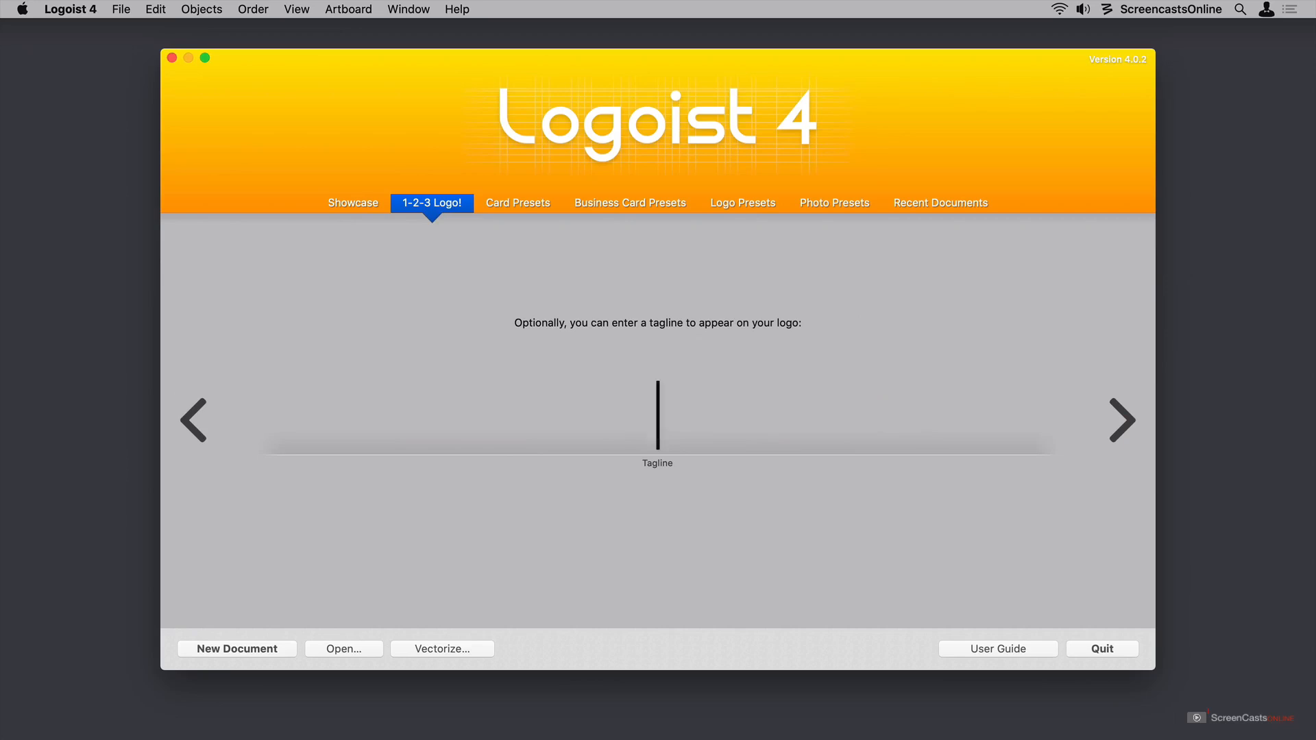
type("Master the macOS command line")
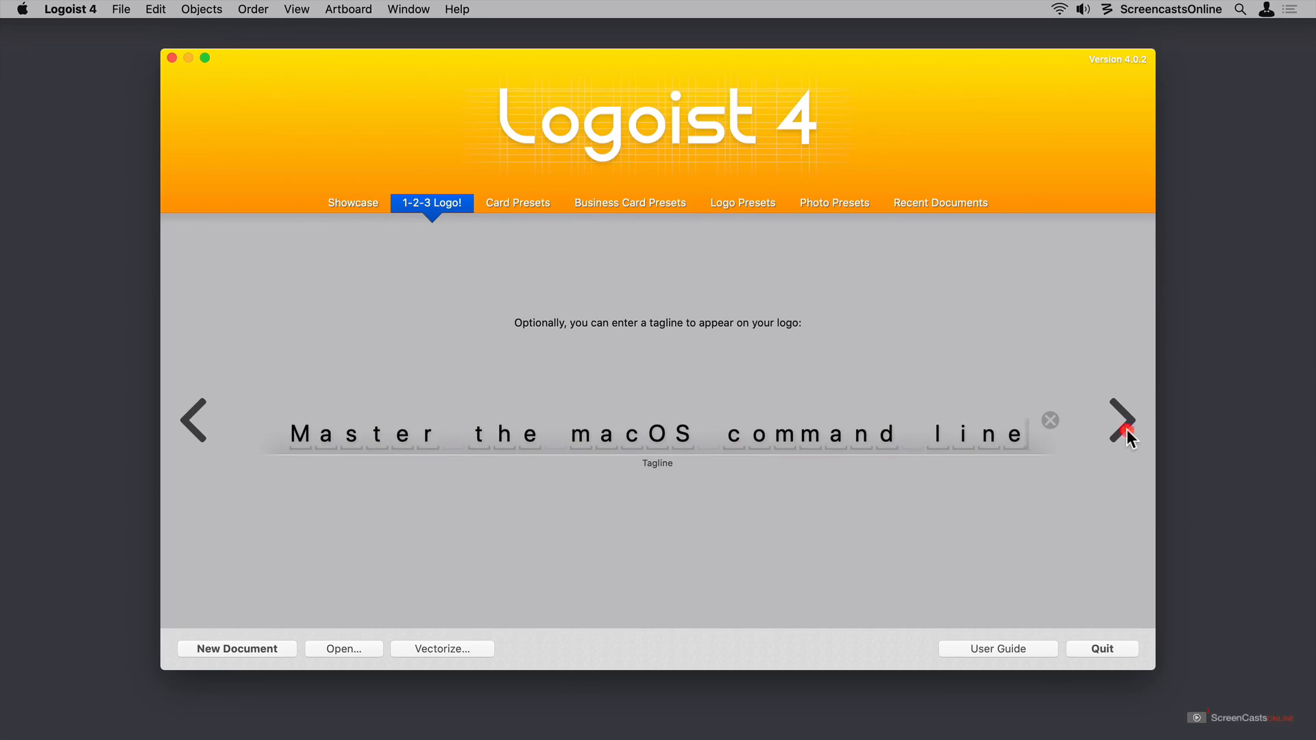
Generate the logo suggestions, landing on the Frames gallery of designs.
left_click(1122, 419)
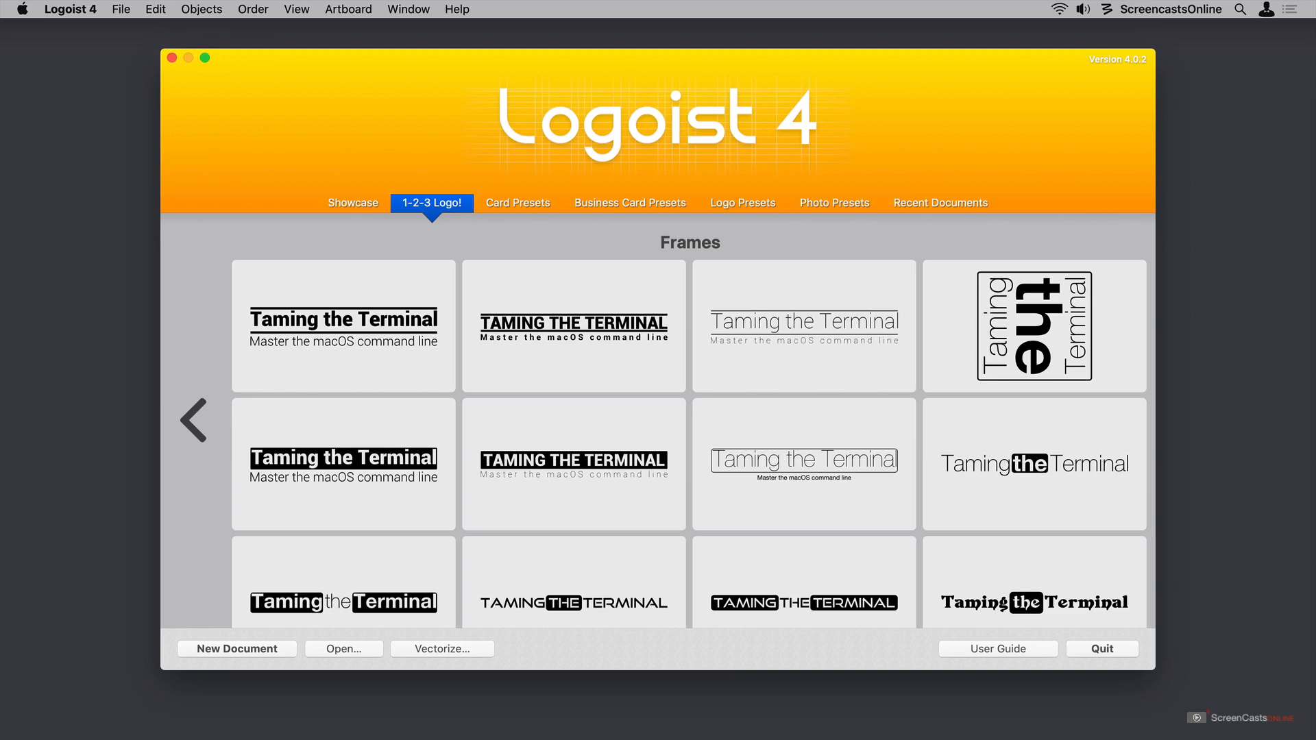
mouse_move(521, 226)
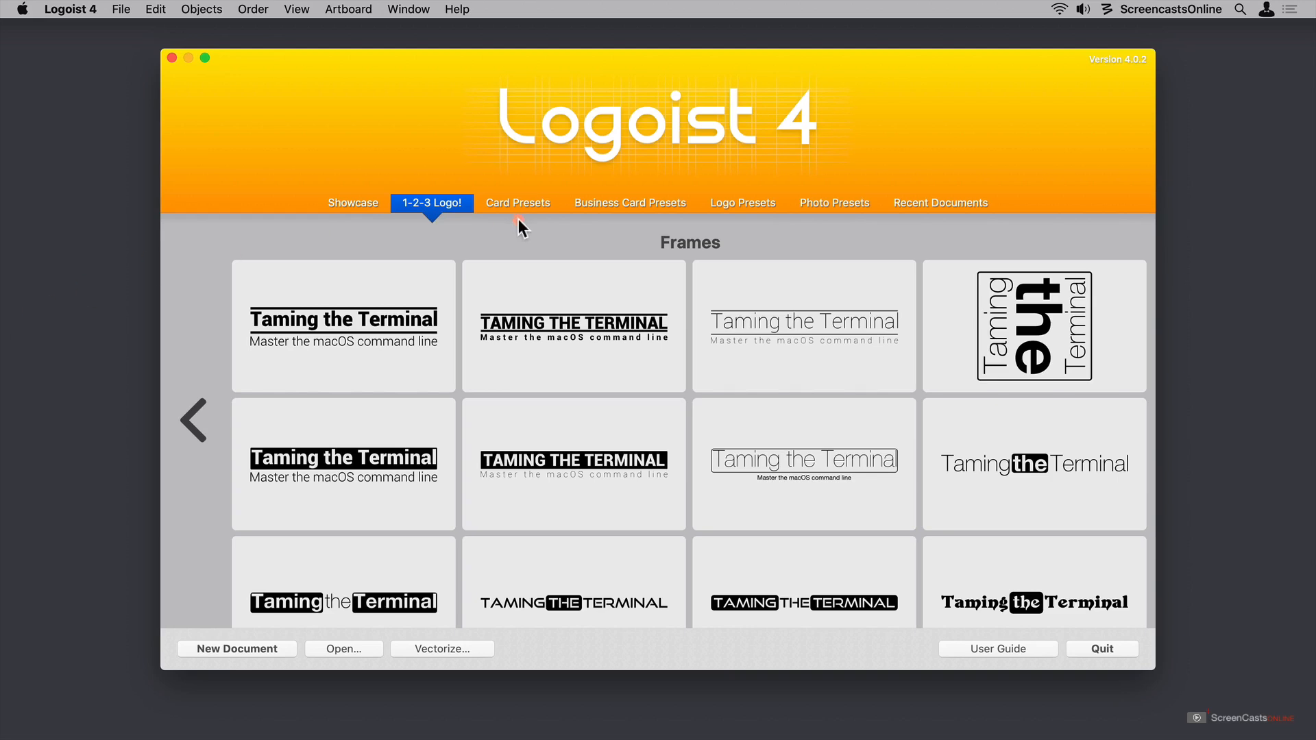
mouse_move(756, 244)
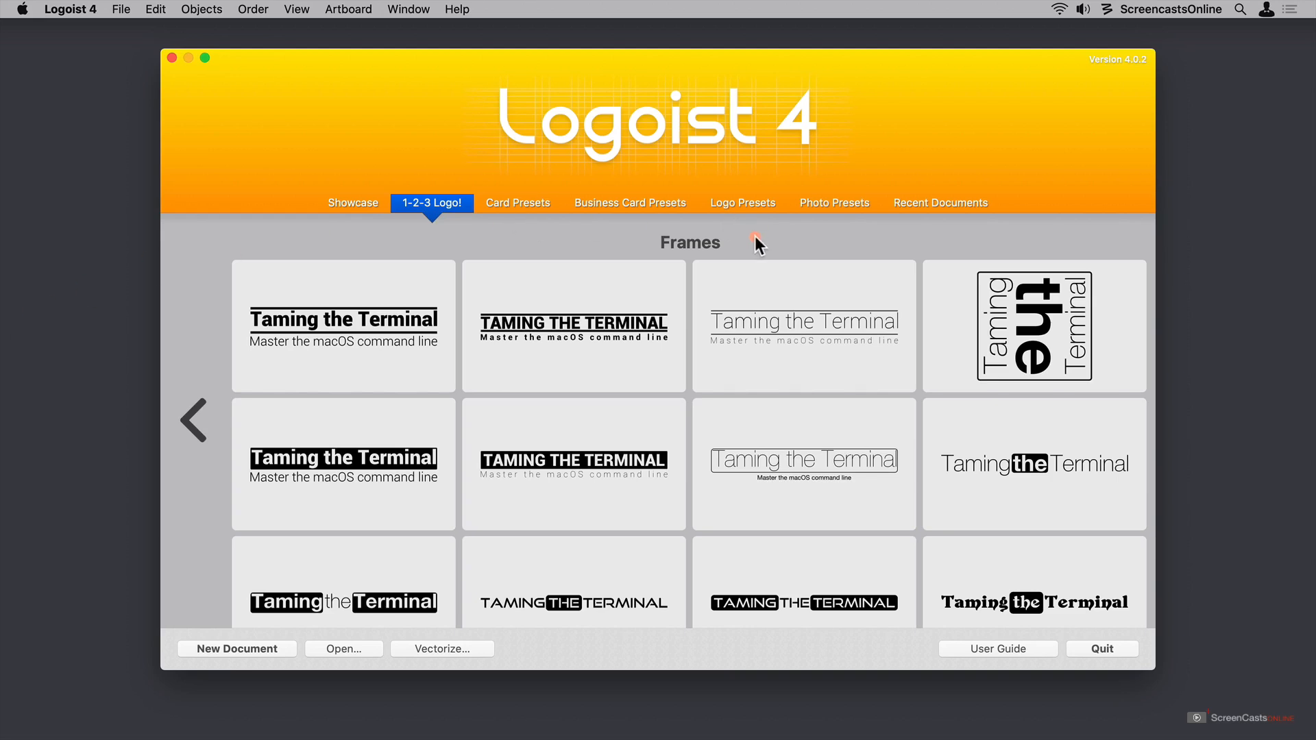
mouse_move(751, 253)
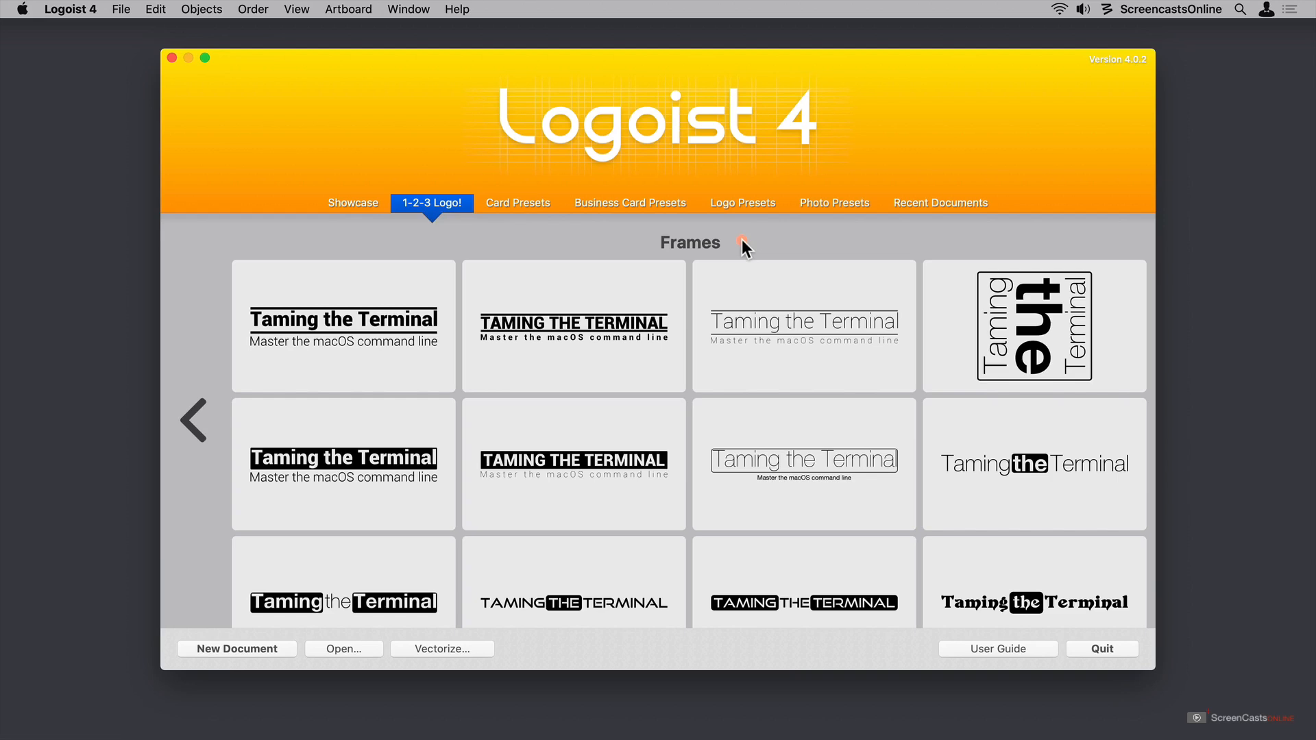
mouse_move(779, 419)
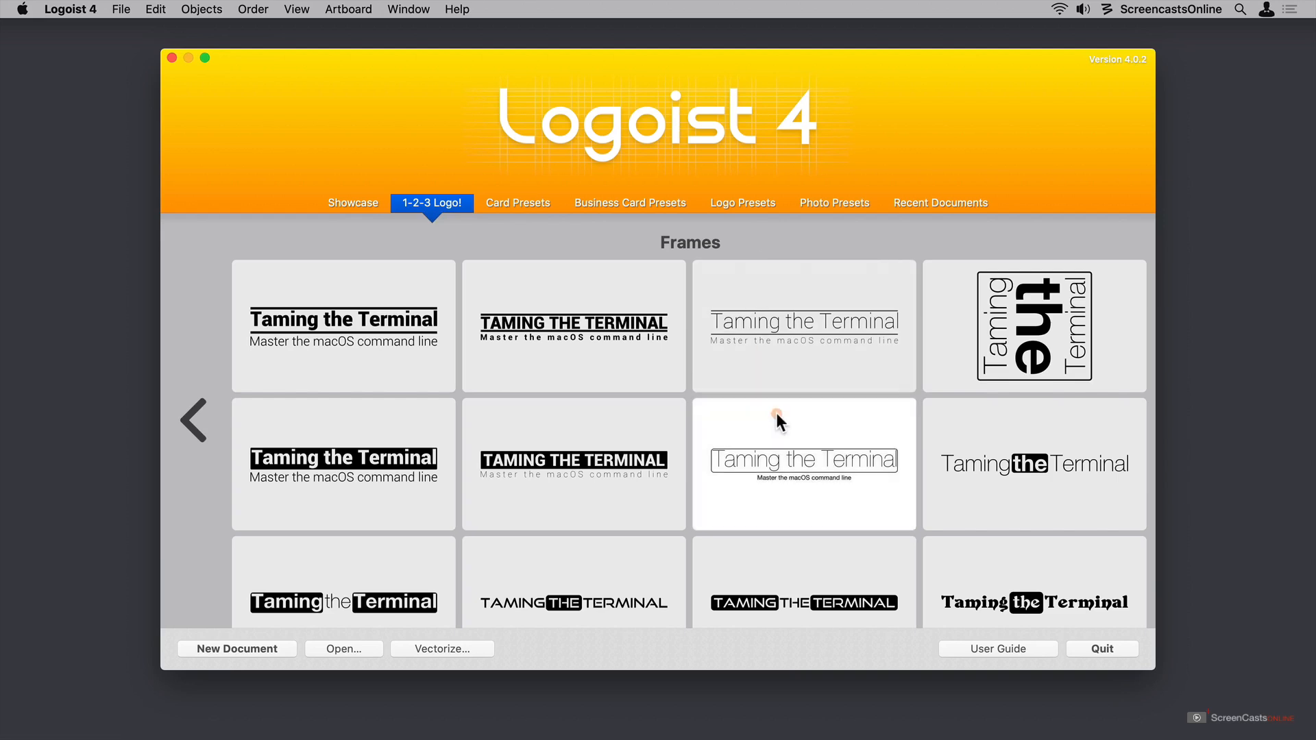
scroll("down", 3)
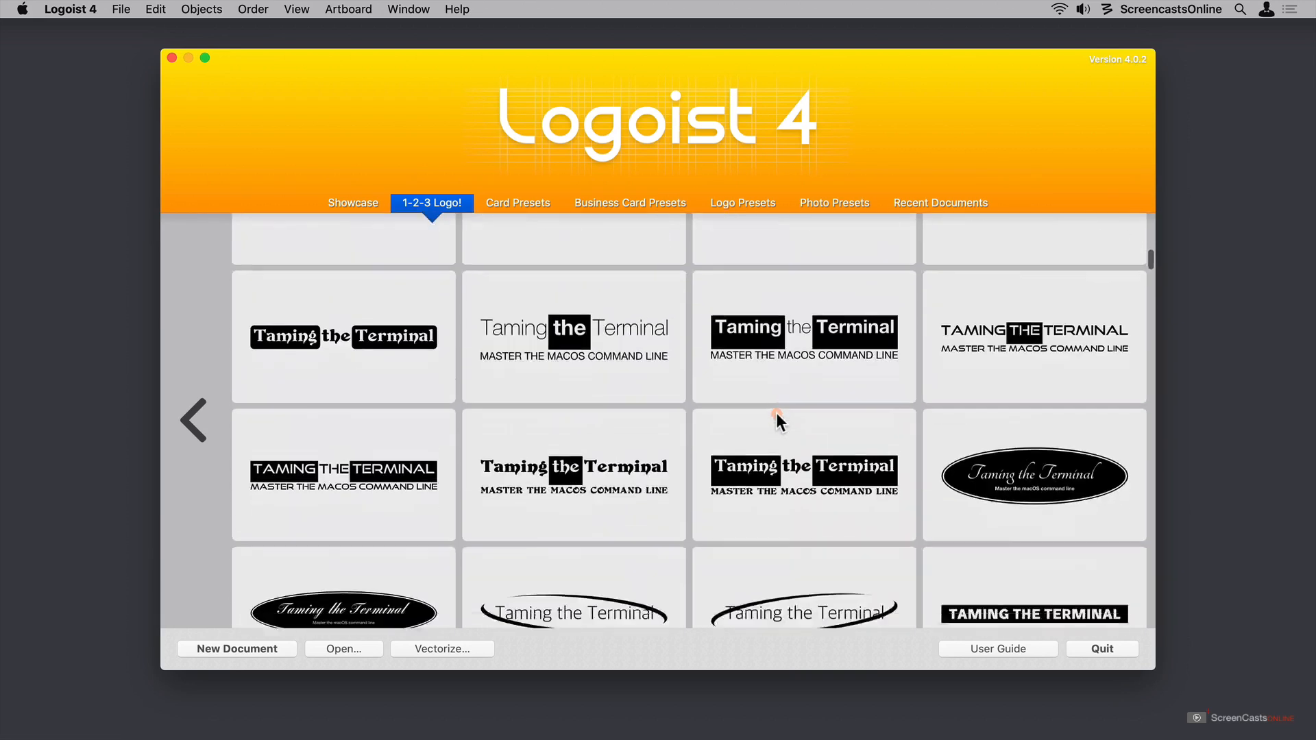
scroll("down", 3)
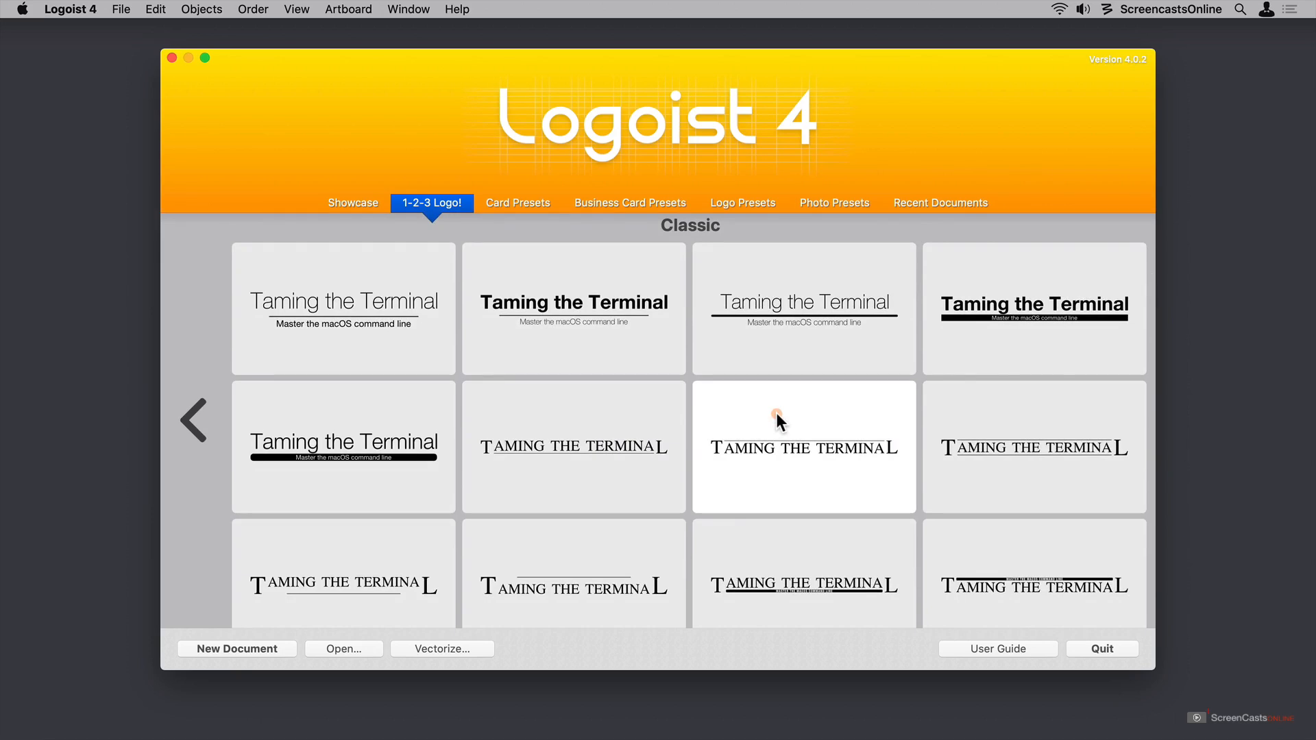
mouse_move(795, 339)
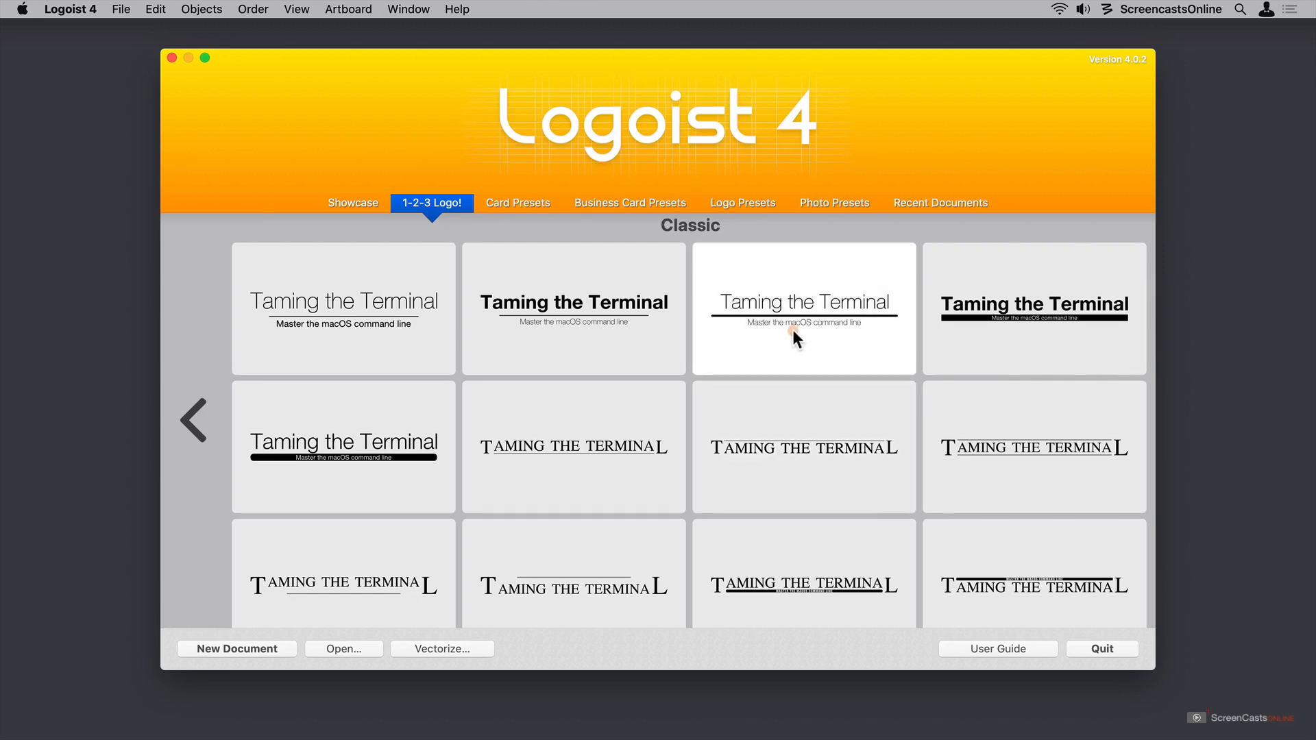
scroll("down", 3)
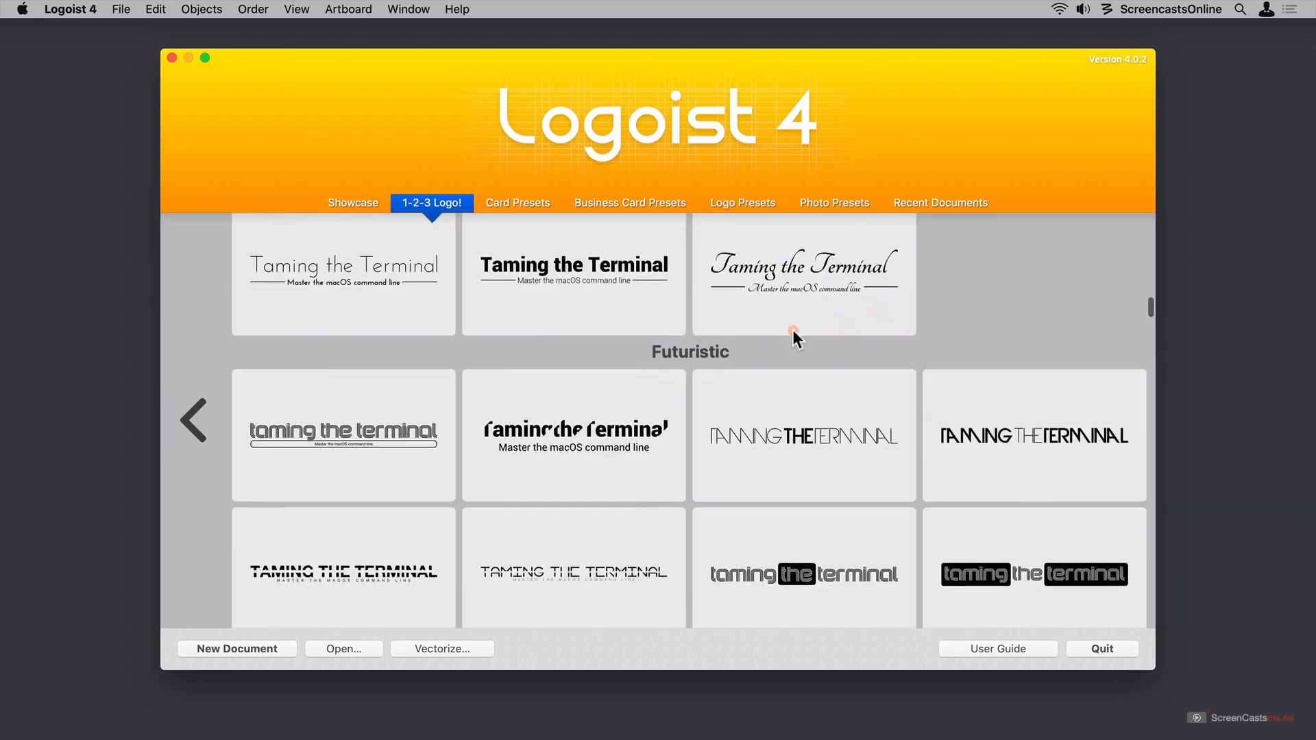
scroll("down", 3)
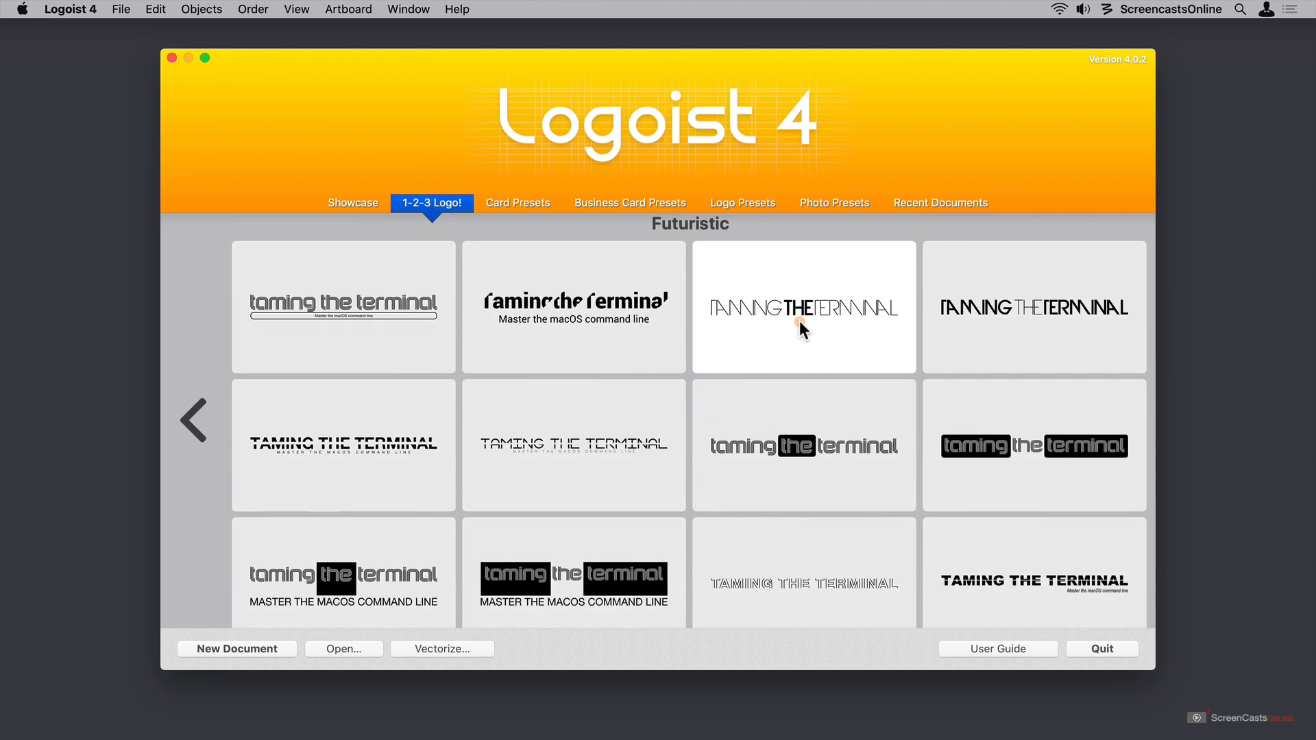
mouse_move(803, 344)
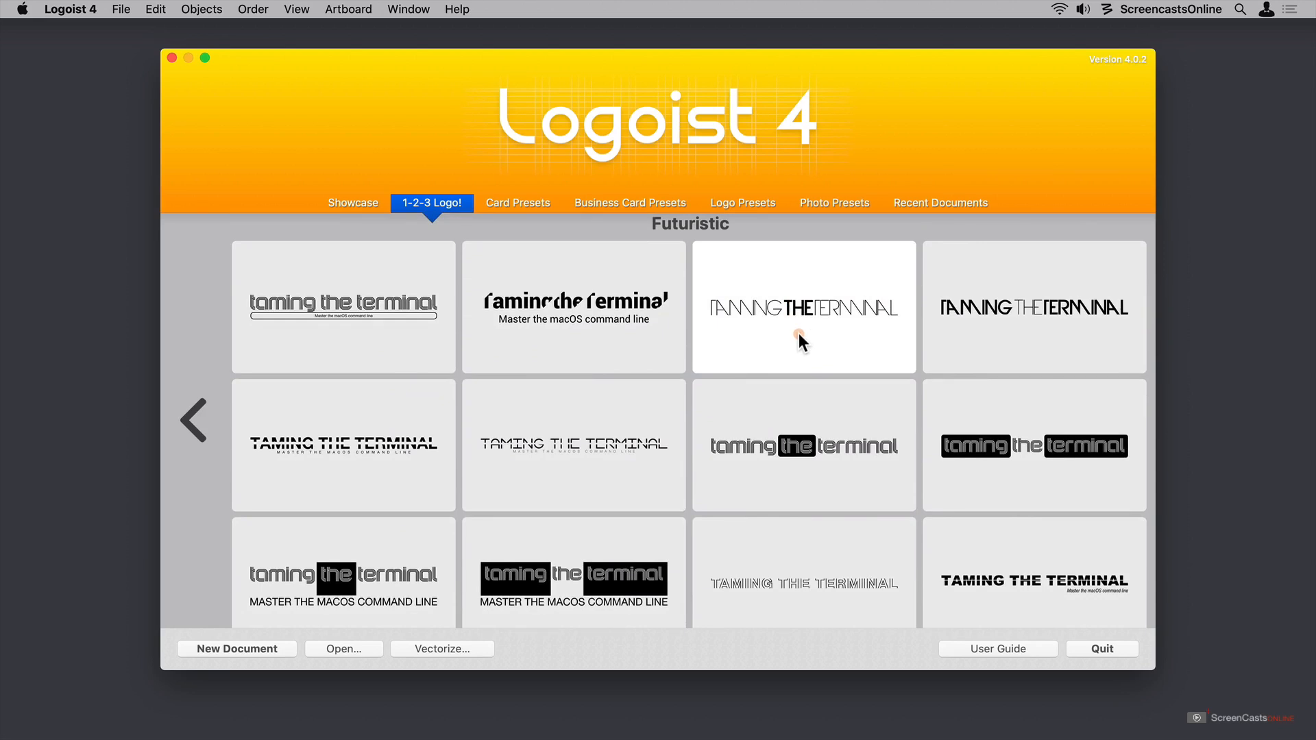
scroll("down", 3)
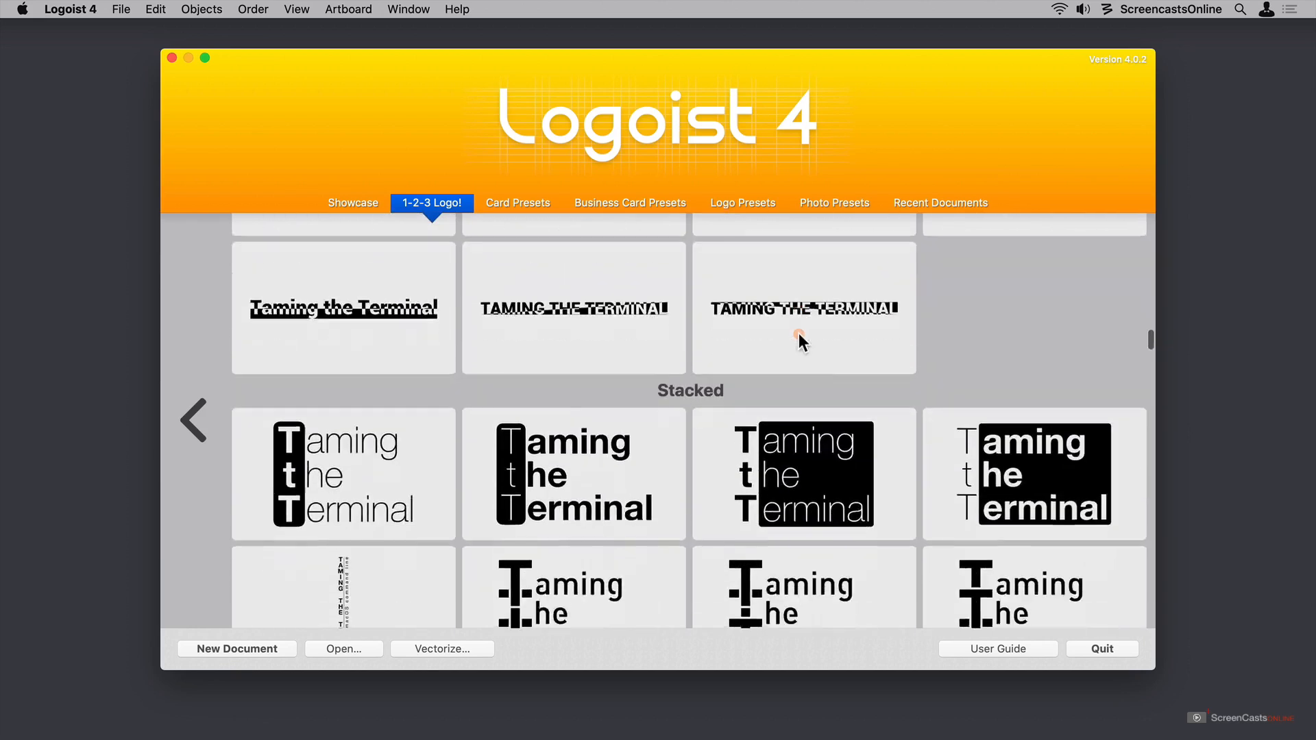
scroll("down", 3)
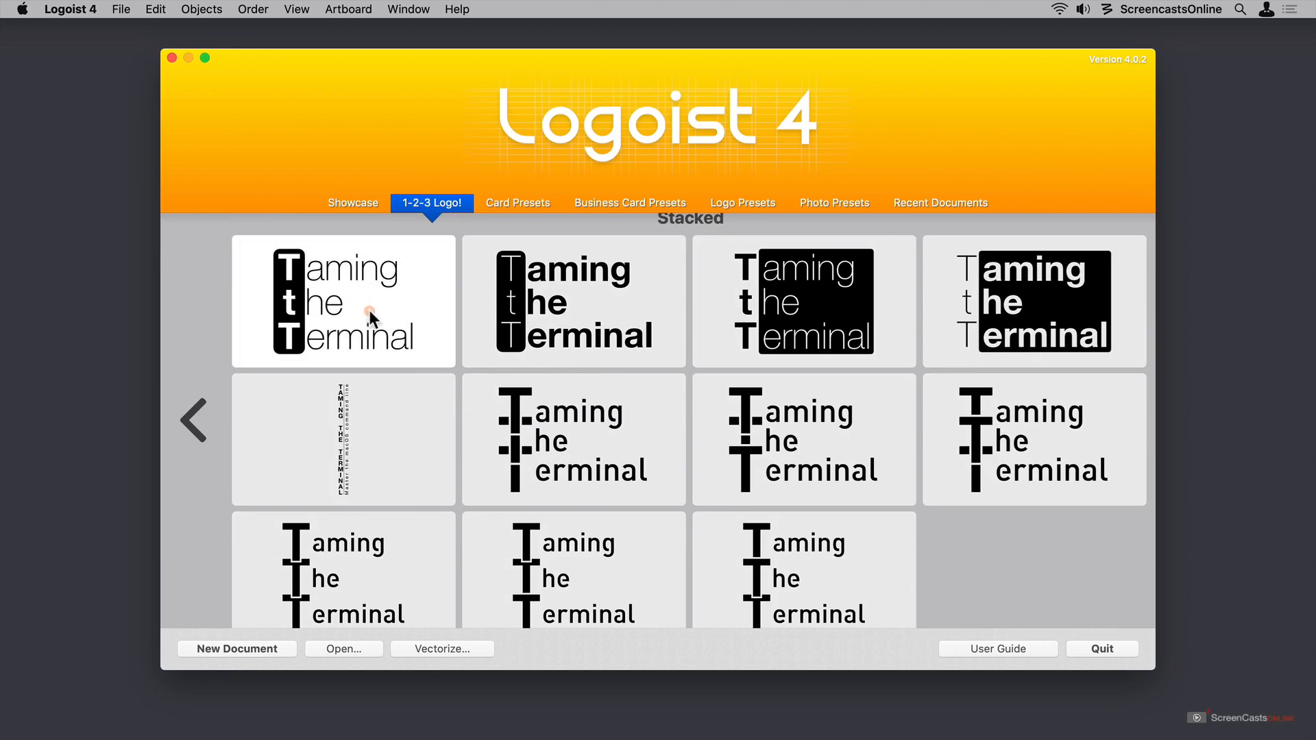
mouse_move(378, 317)
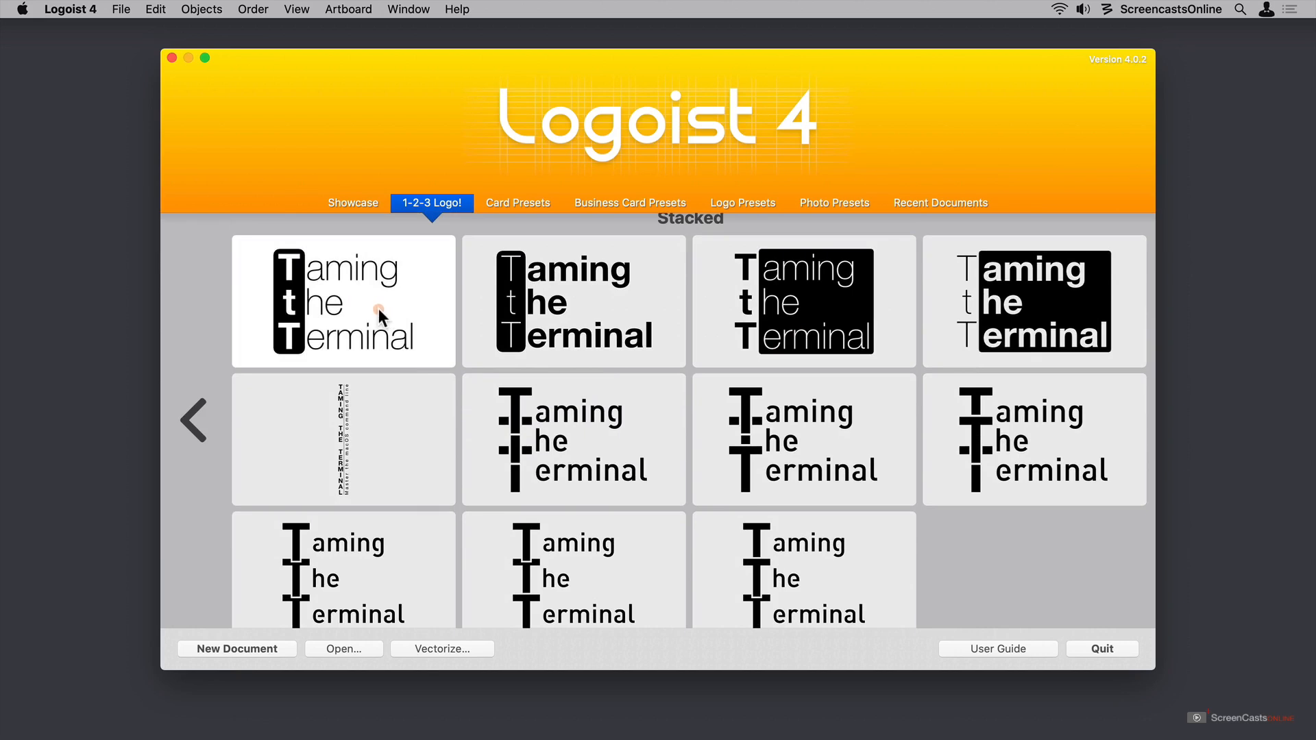
scroll("down", 3)
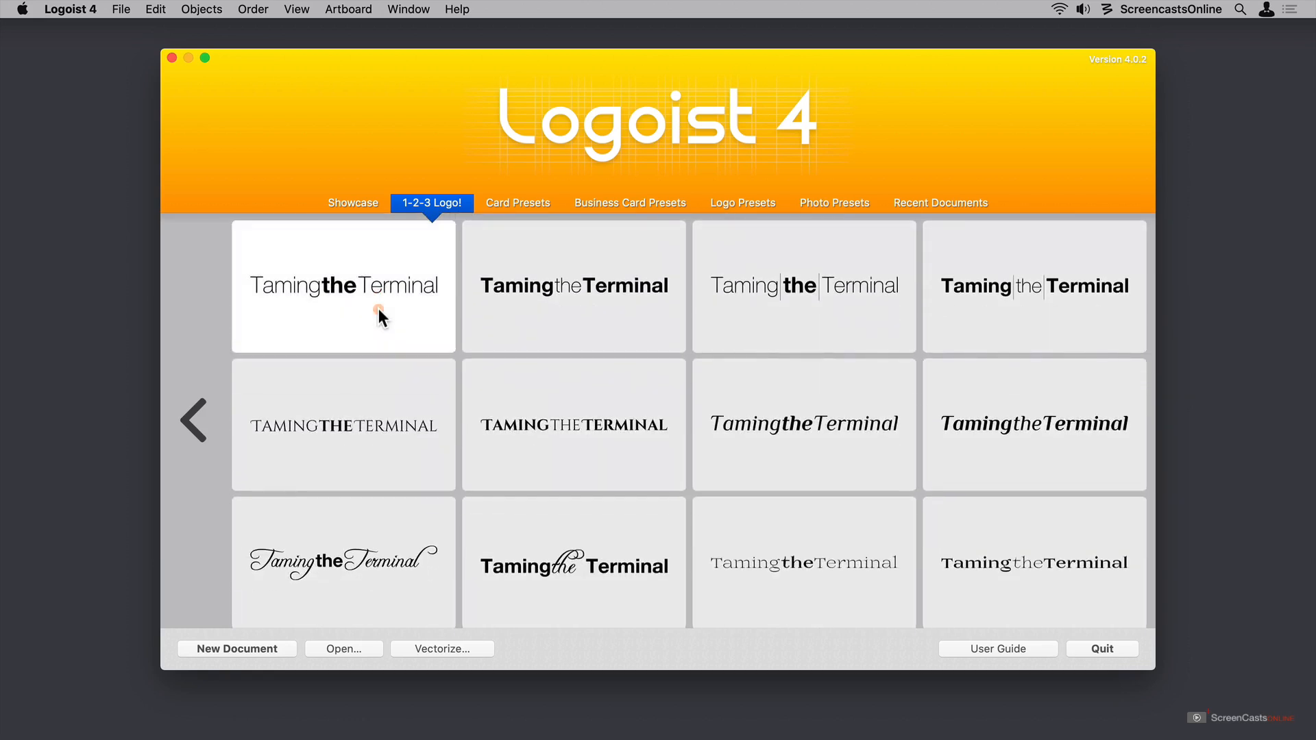
scroll("down", 3)
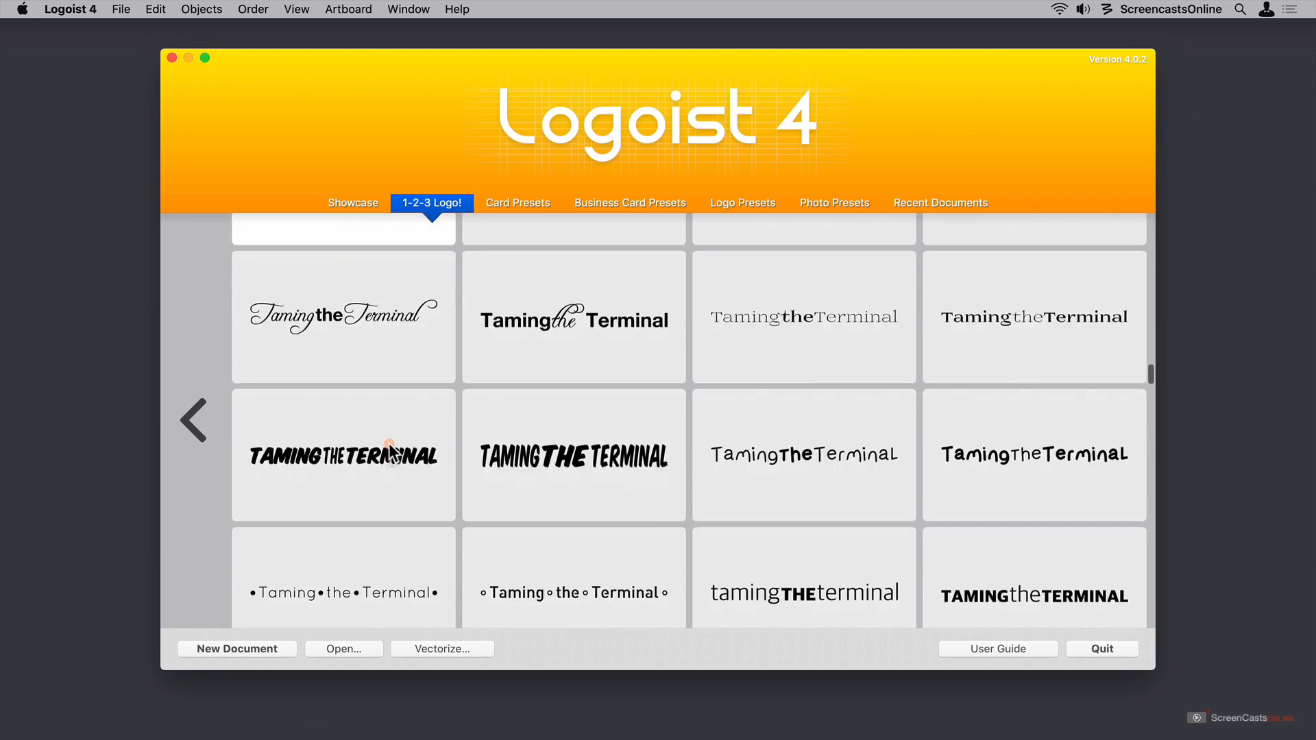
scroll("down", 3)
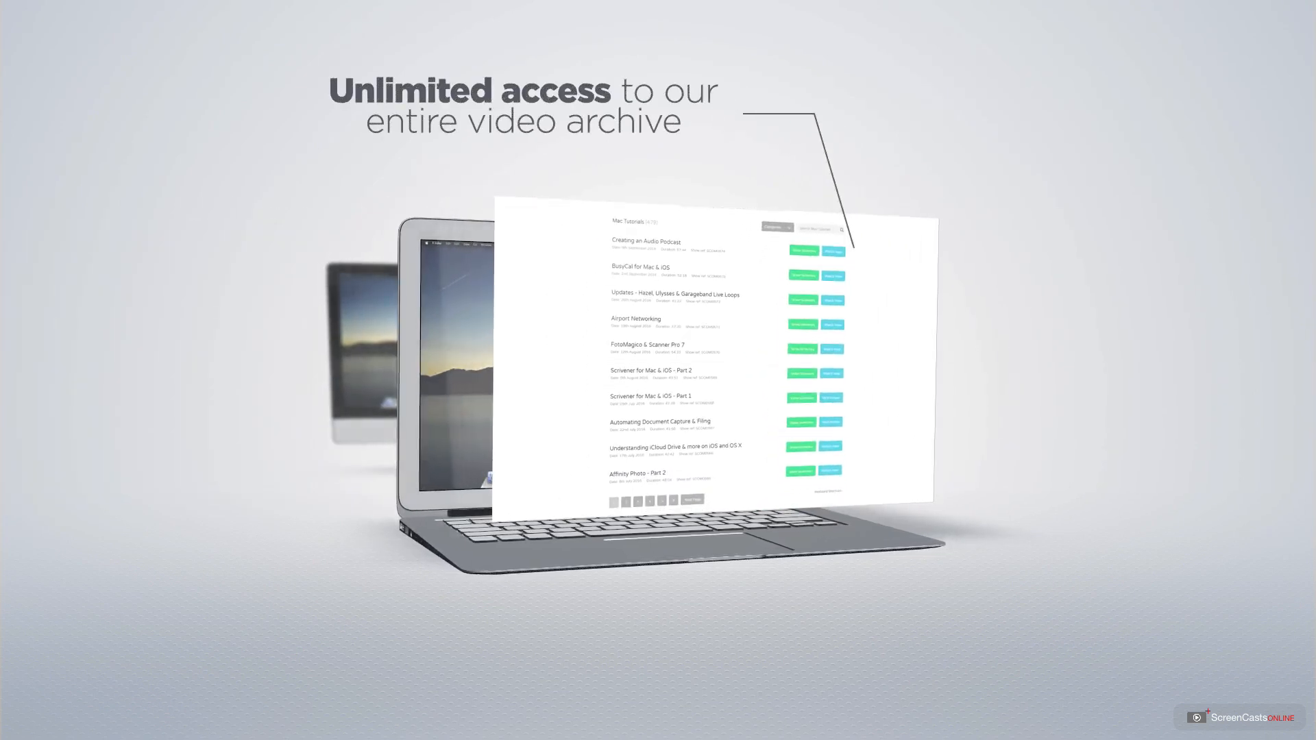
scroll("down", 3)
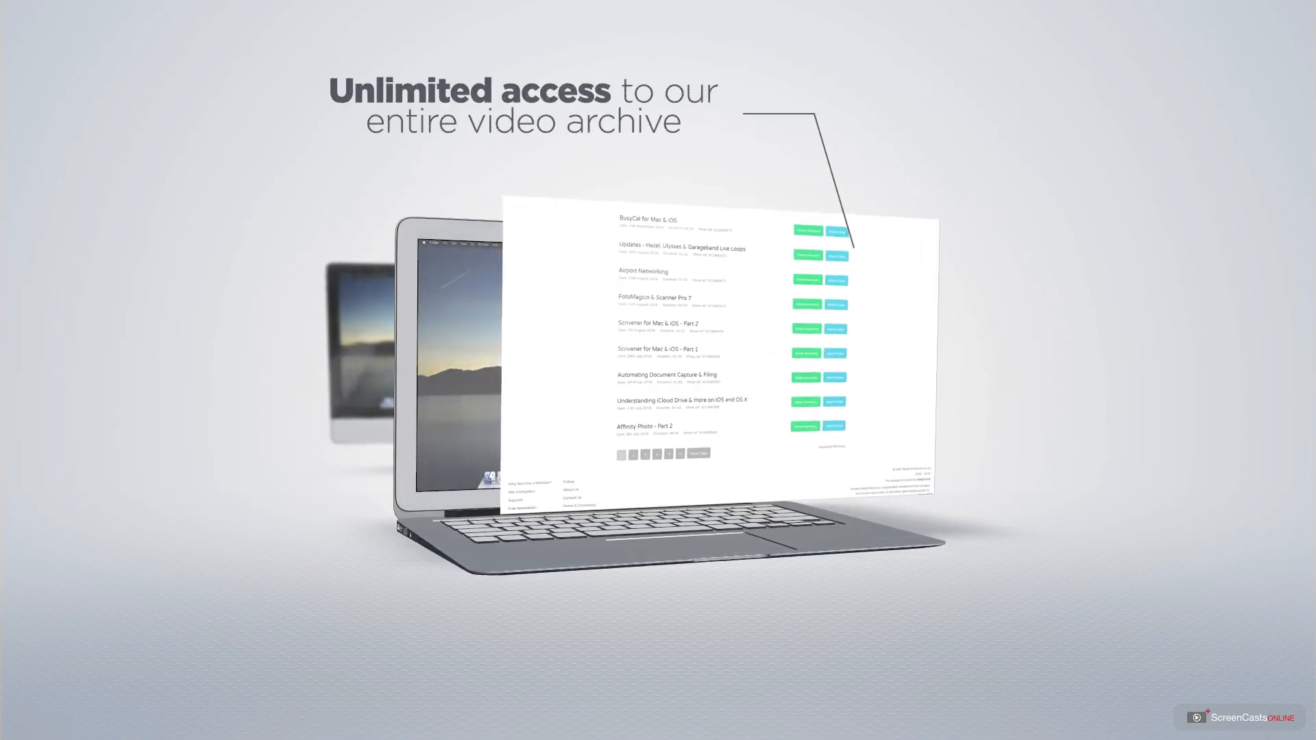